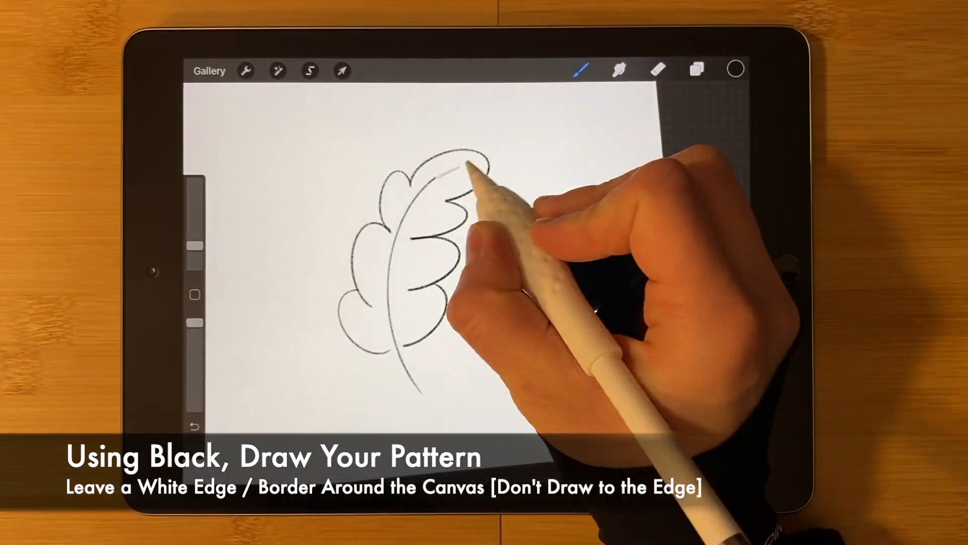
Draw a black leaf, duplicate and rotate it into three leaves, then add scattered dots.
left_click(310, 69)
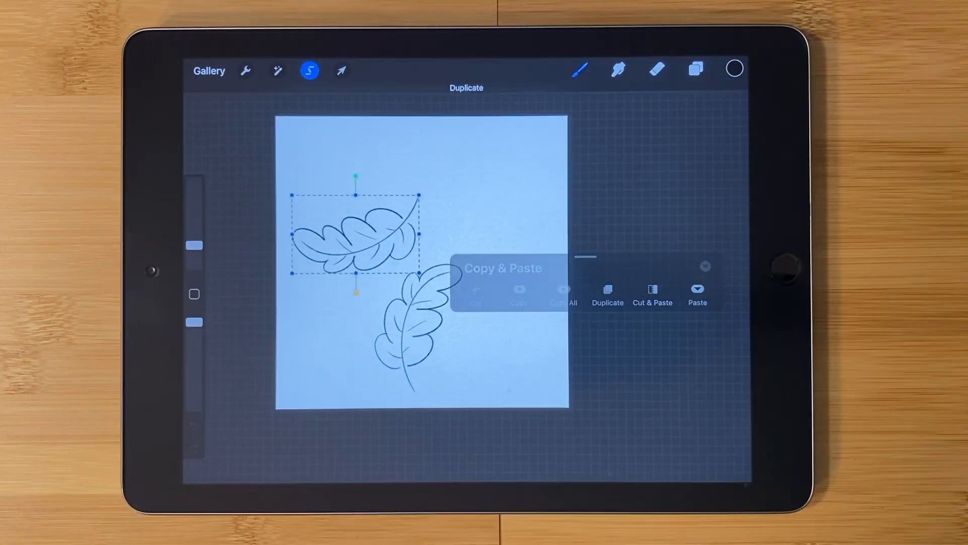
left_click(696, 70)
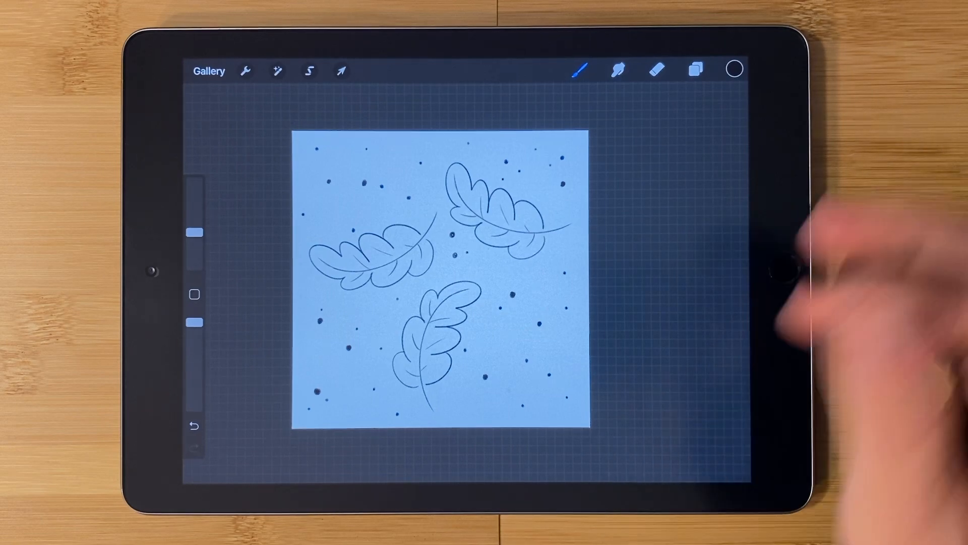
left_click(695, 70)
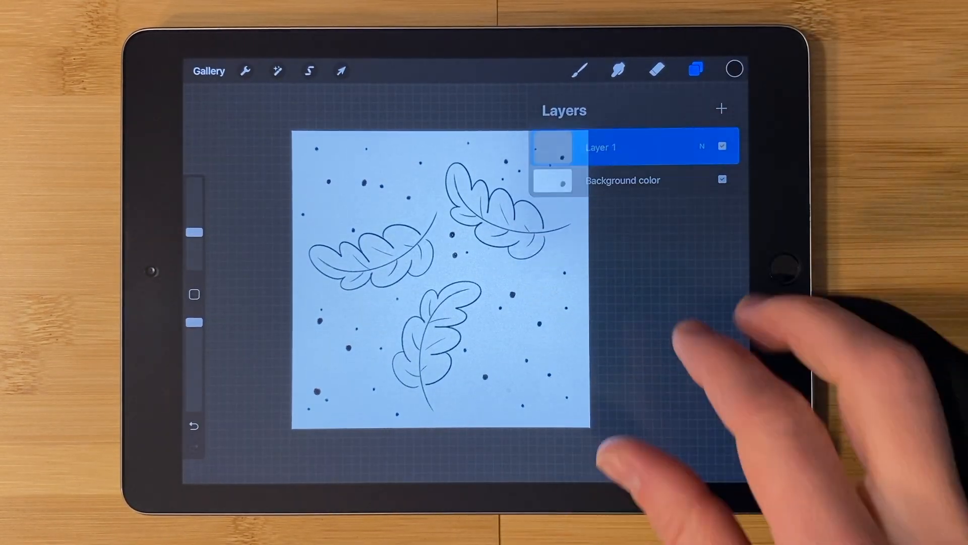
Duplicate Layer 1, then hide and lock the lower backup copy.
left_click(696, 69)
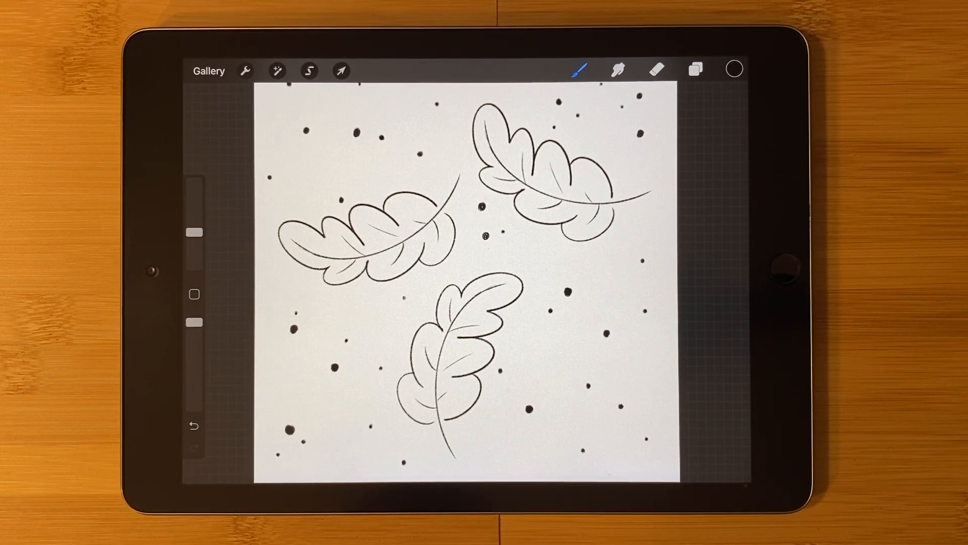
left_click(695, 69)
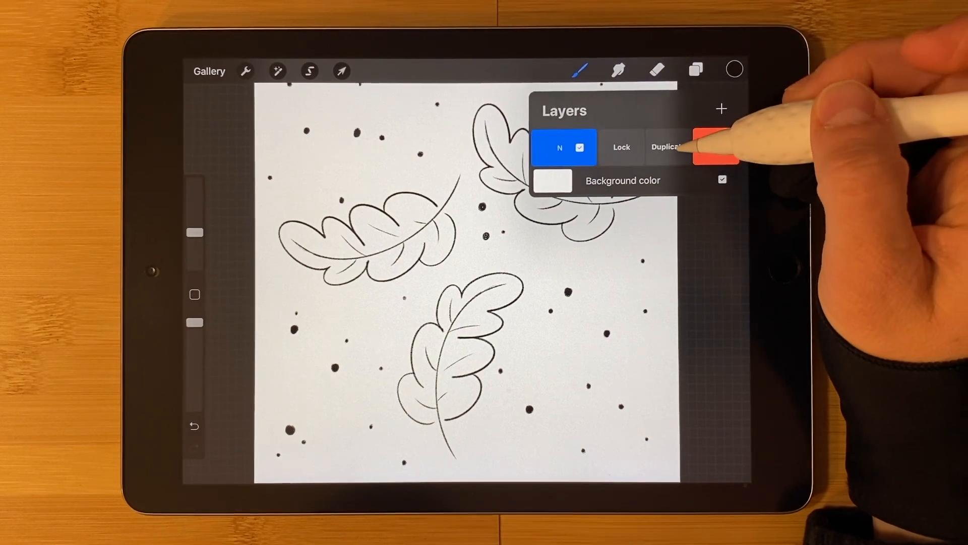
left_click(666, 146)
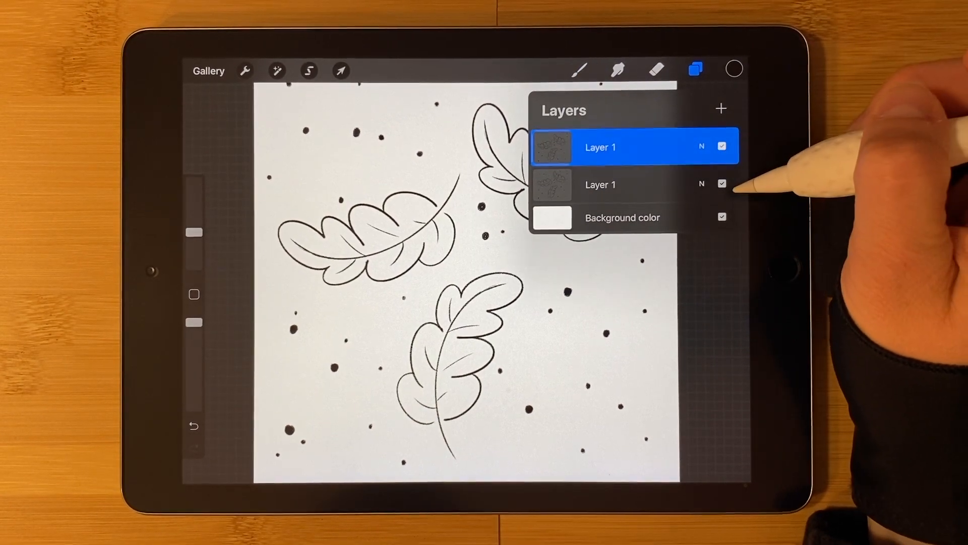
left_click(721, 184)
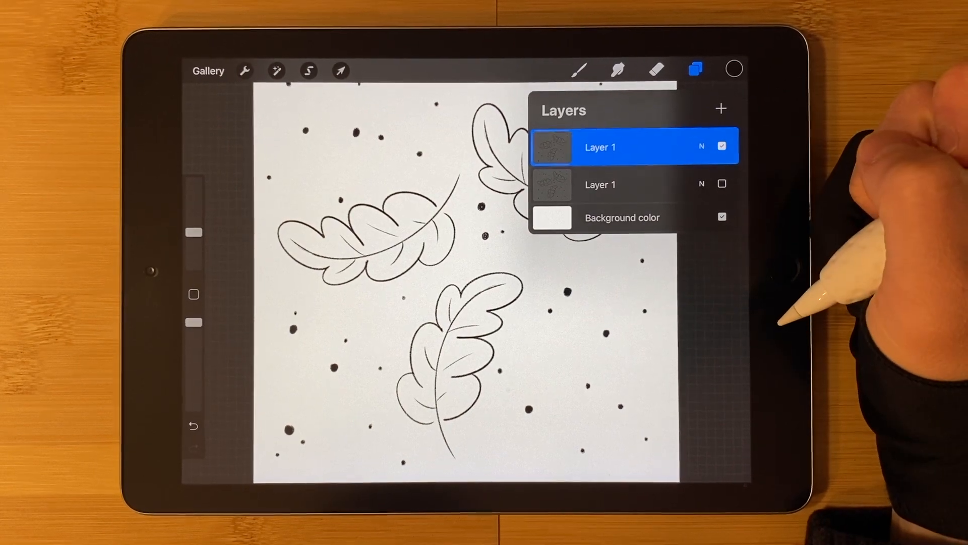
left_click(722, 146)
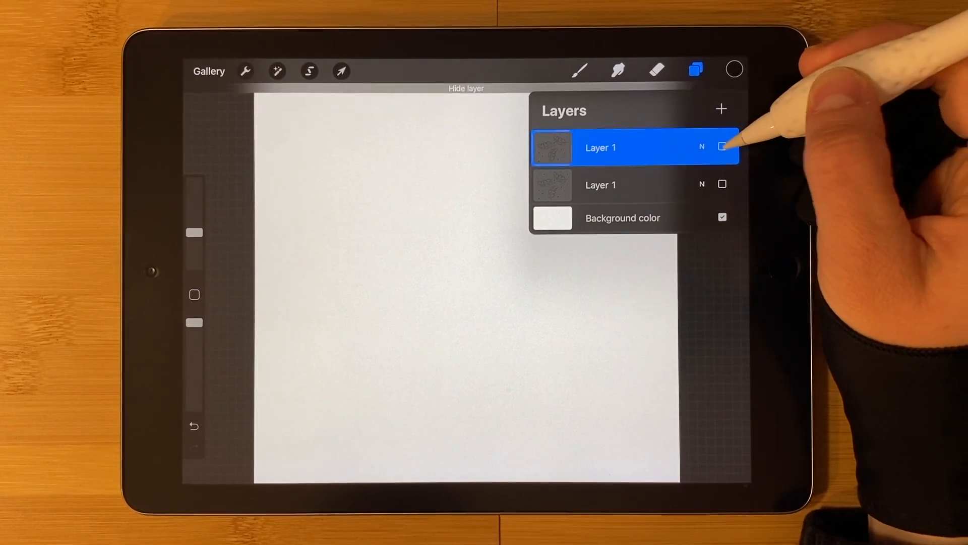
left_click(721, 147)
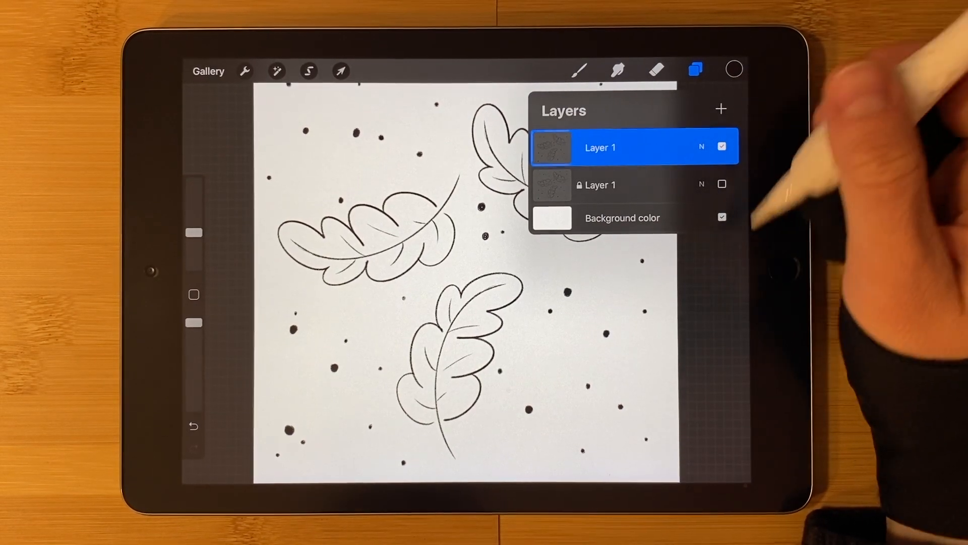
Add a green-filled layer, change its blend mode, and group it with Layer 1.
left_click(734, 68)
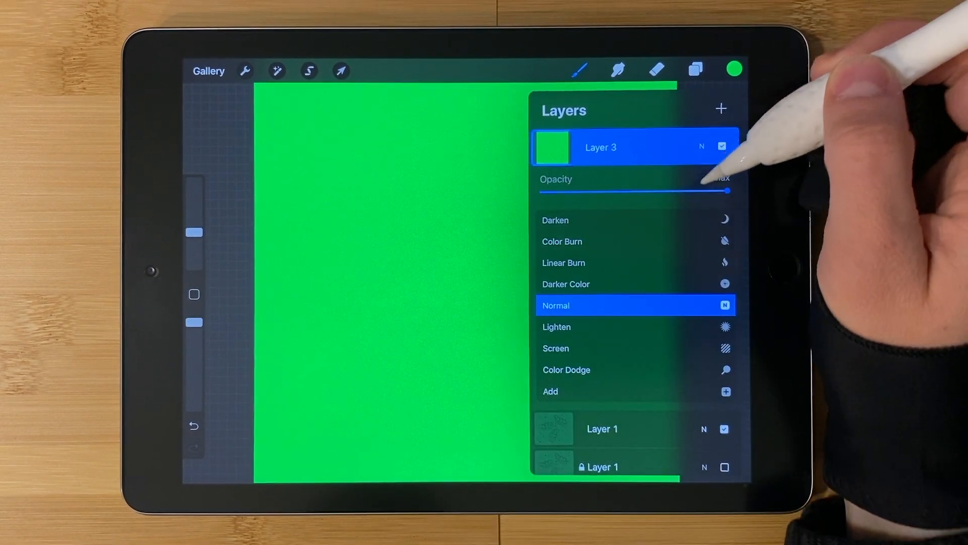
left_click(555, 305)
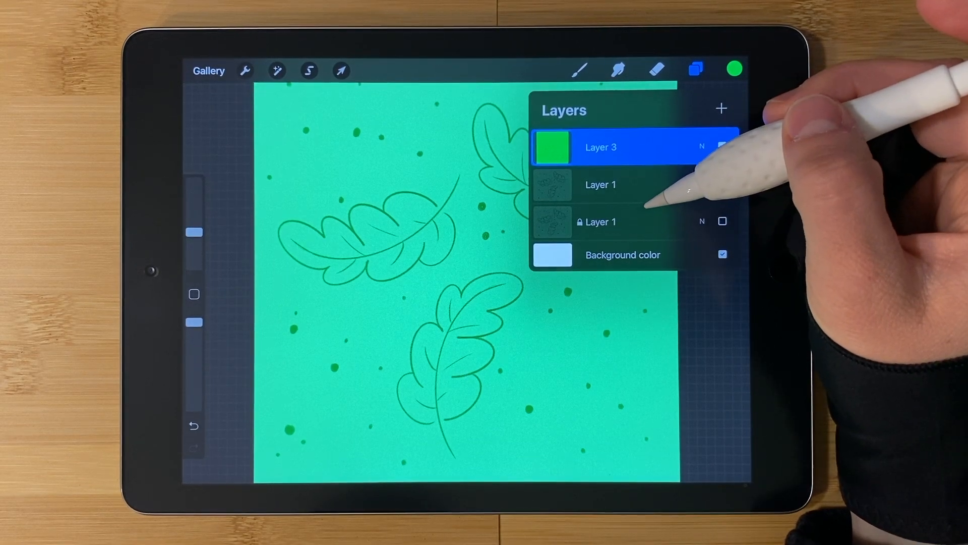
left_click(599, 184)
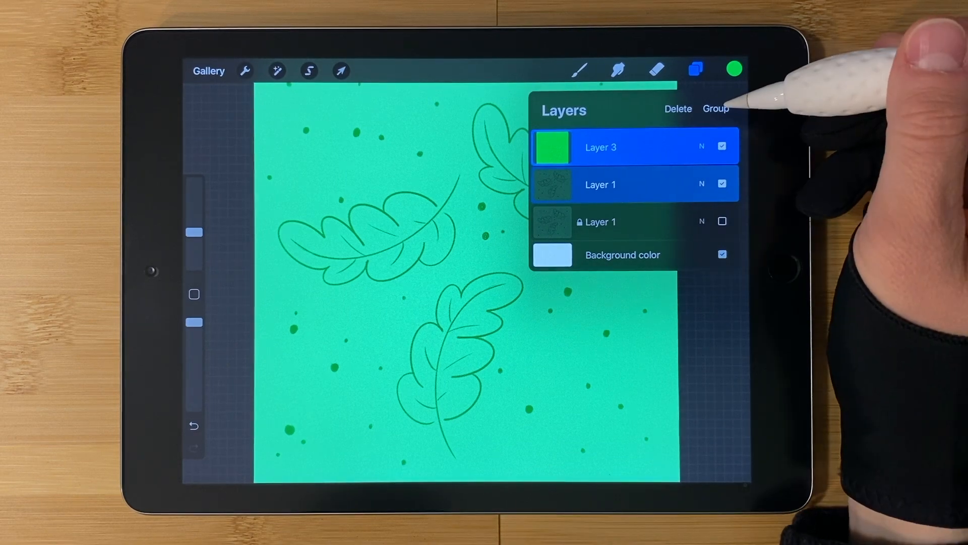
left_click(716, 108)
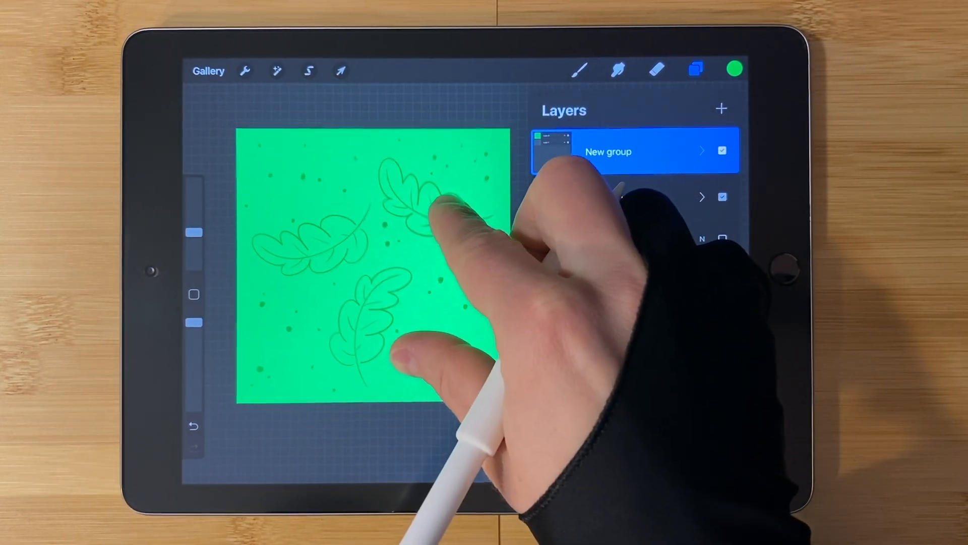
Move the pattern group half a canvas left using Transform with snapping.
left_click(341, 70)
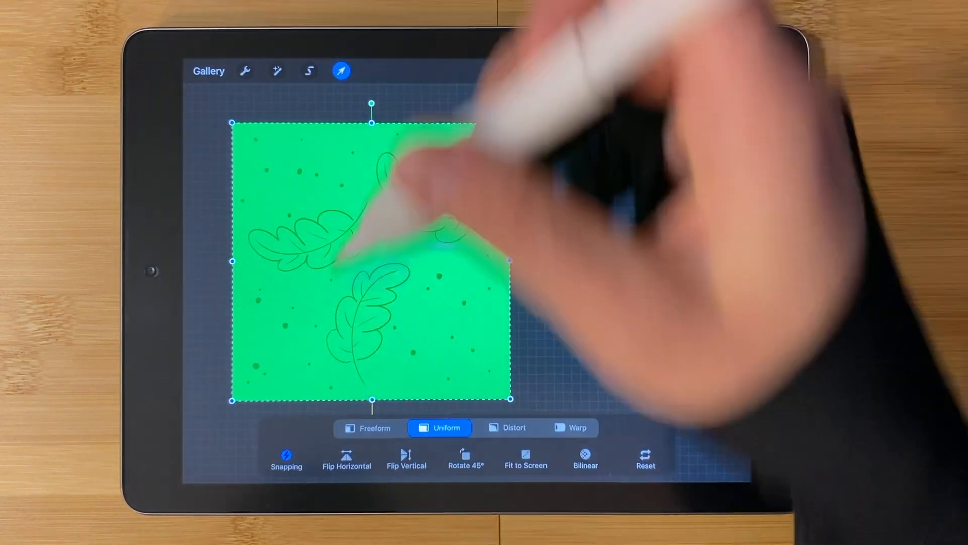
left_click(286, 459)
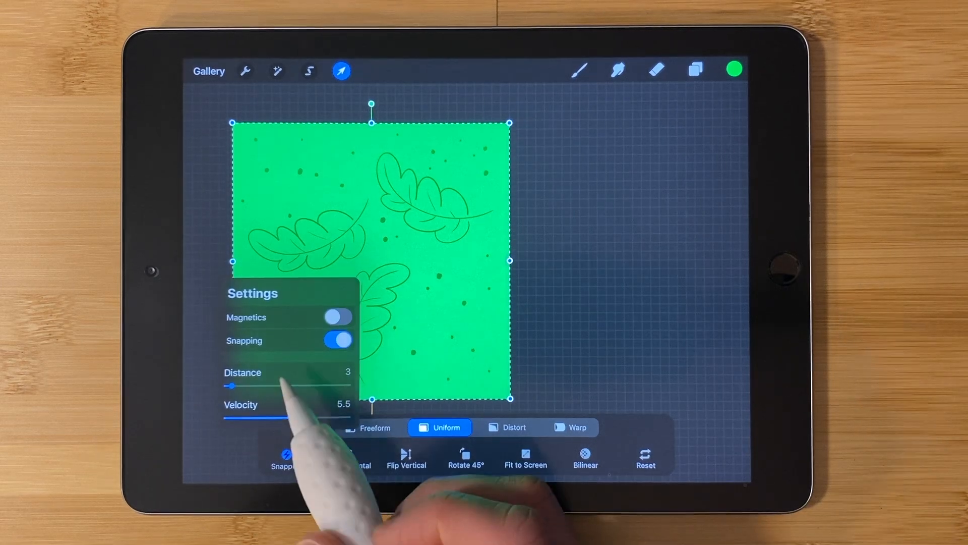
left_click(337, 316)
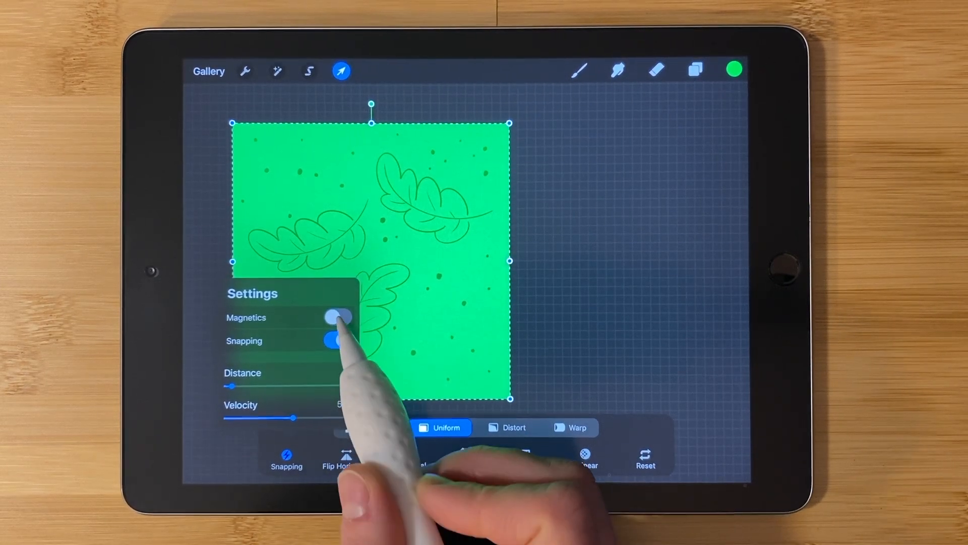
left_click(337, 317)
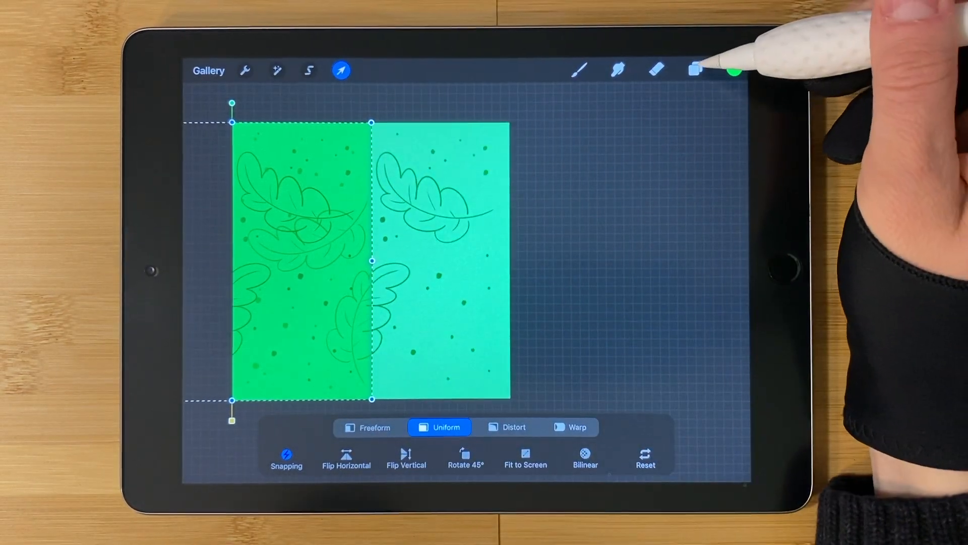
Duplicate the group and move the copy to the right half.
left_click(695, 70)
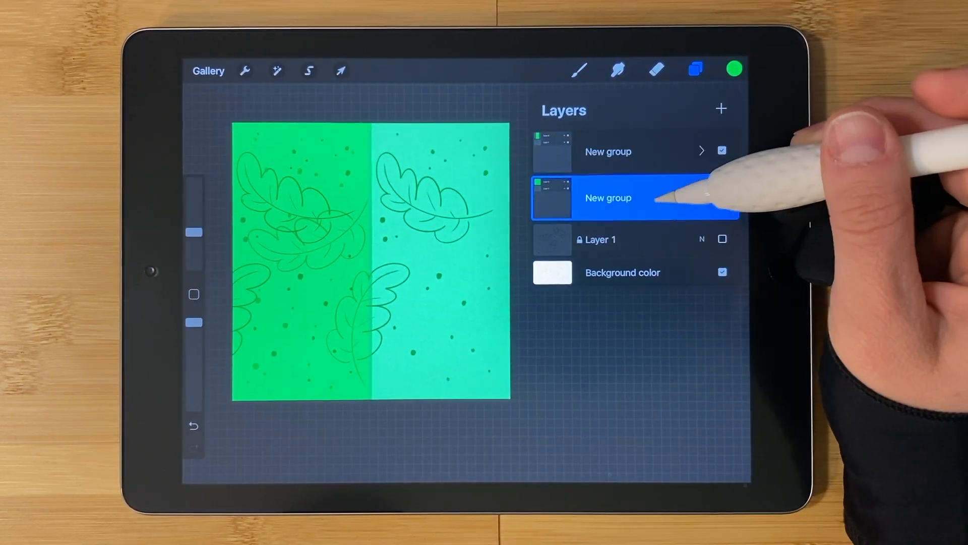
left_click(340, 70)
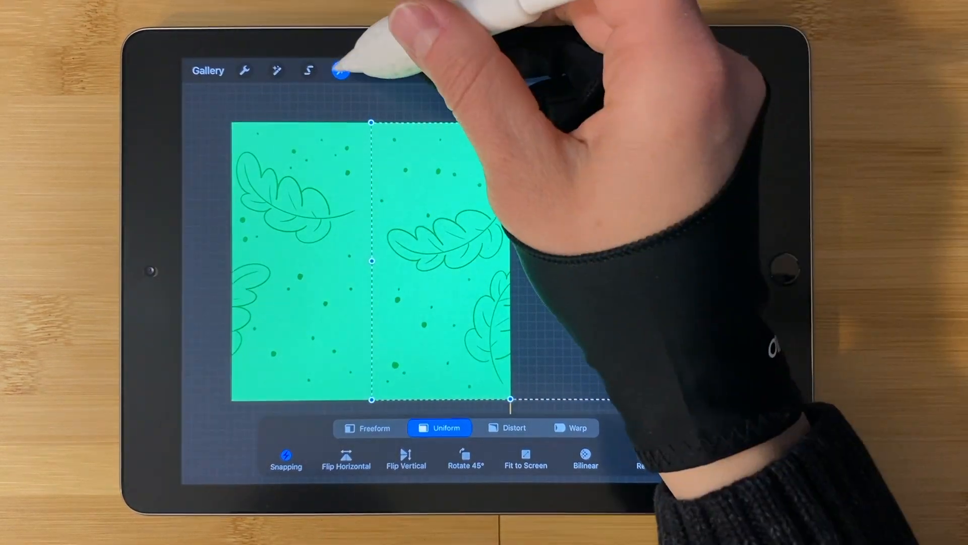
left_click(339, 70)
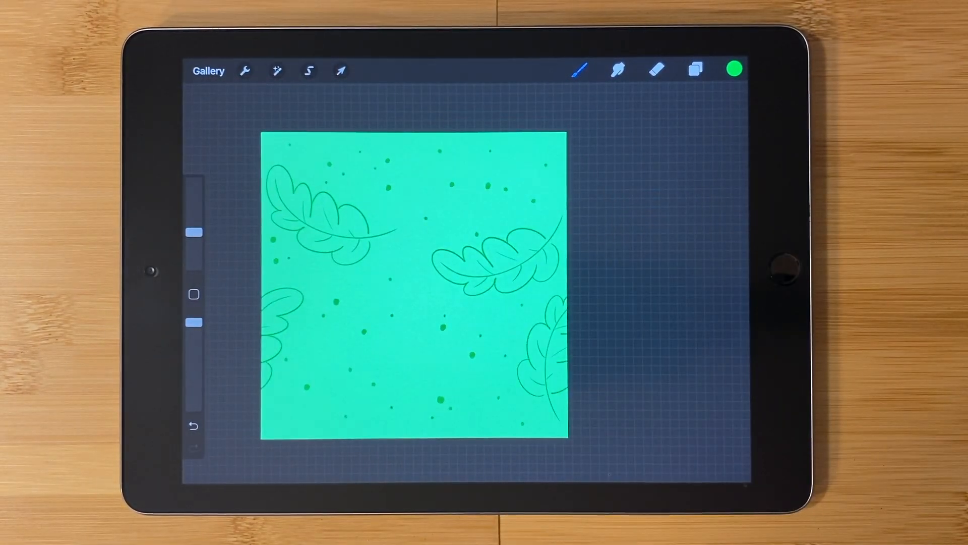
Merge the halves into single green and line-art layers, regroup them, and duplicate the group.
left_click(694, 70)
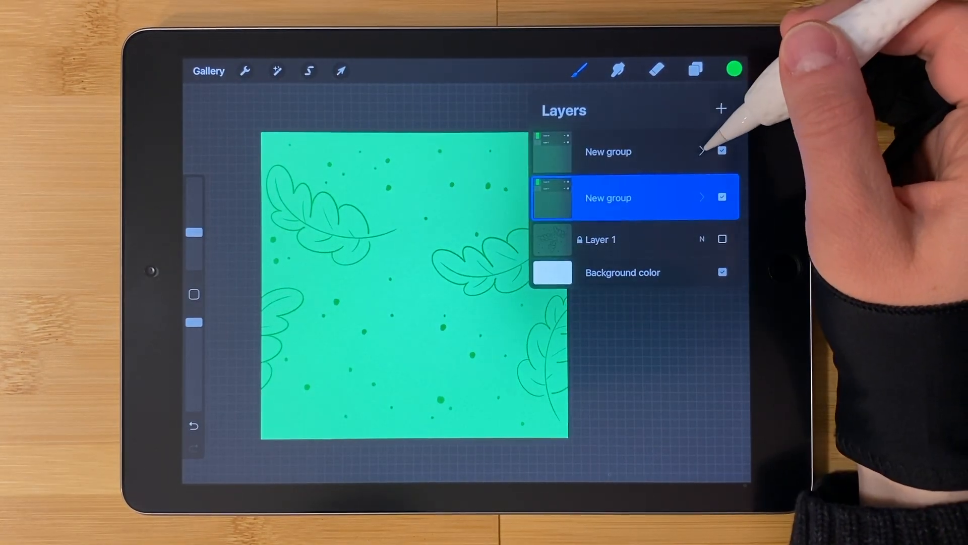
left_click(701, 151)
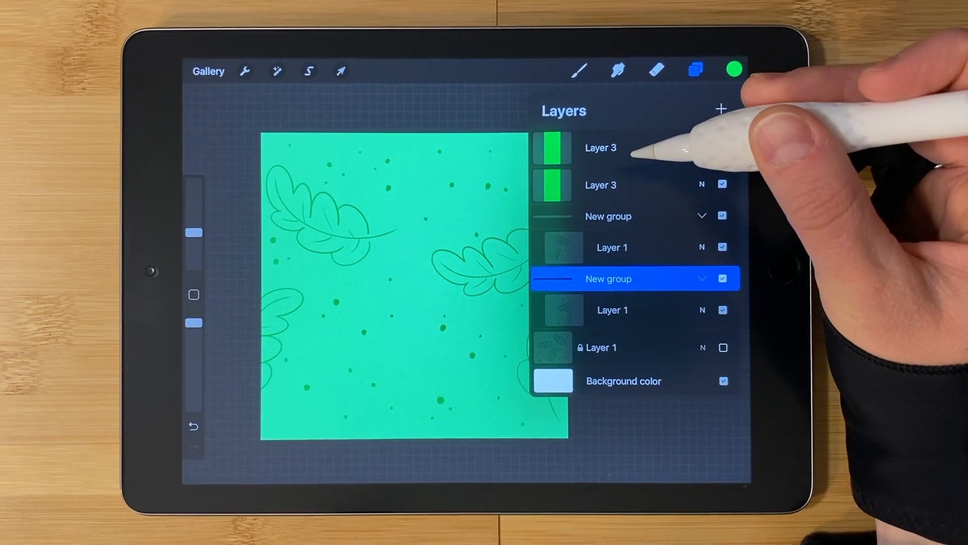
left_click(722, 146)
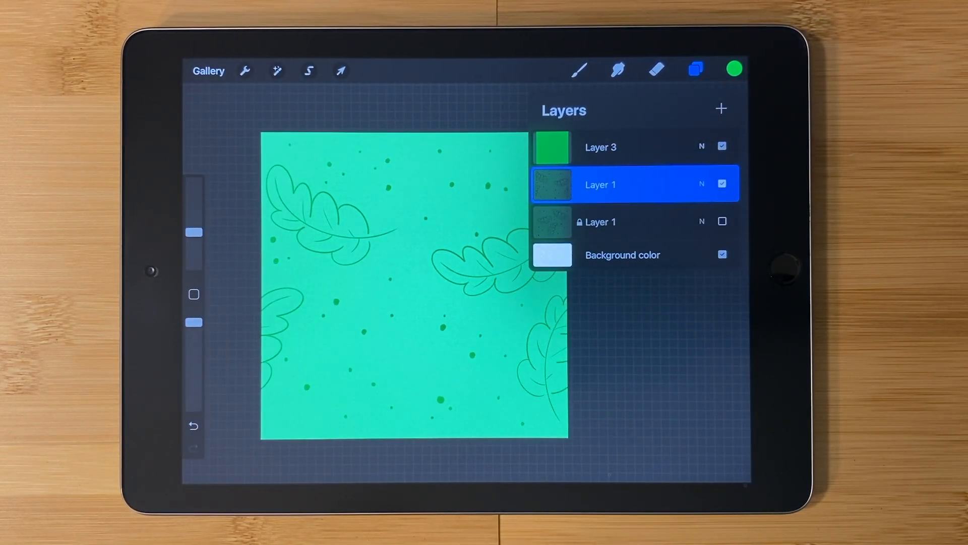
left_click(600, 147)
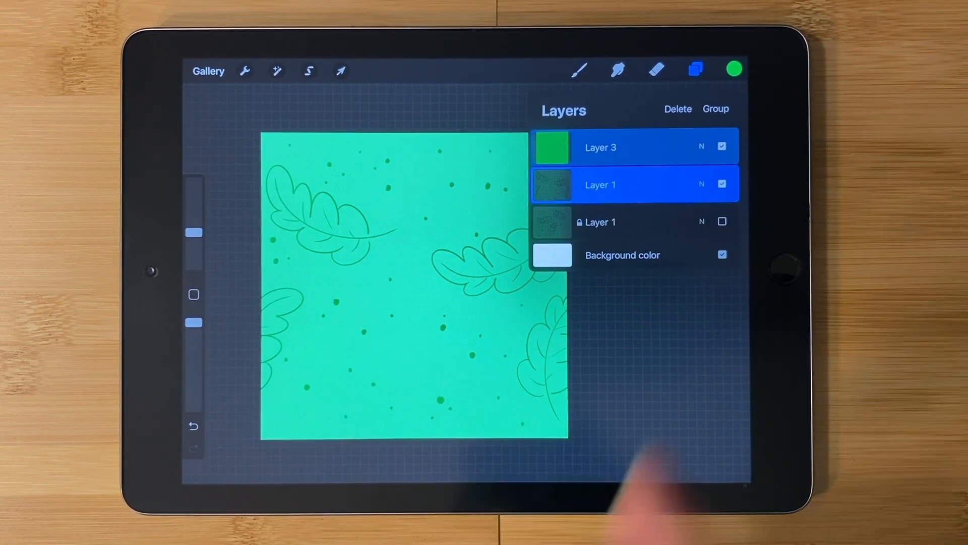
left_click(716, 109)
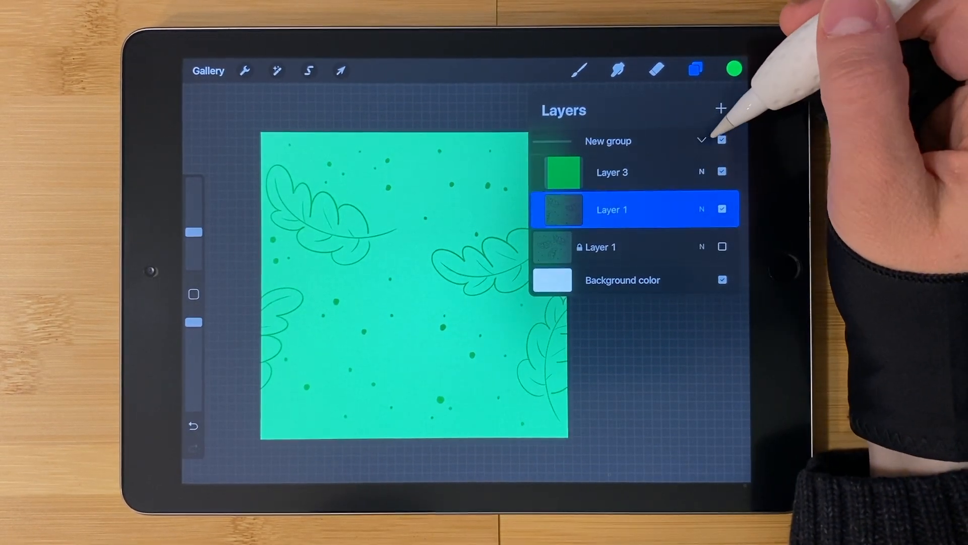
left_click(701, 140)
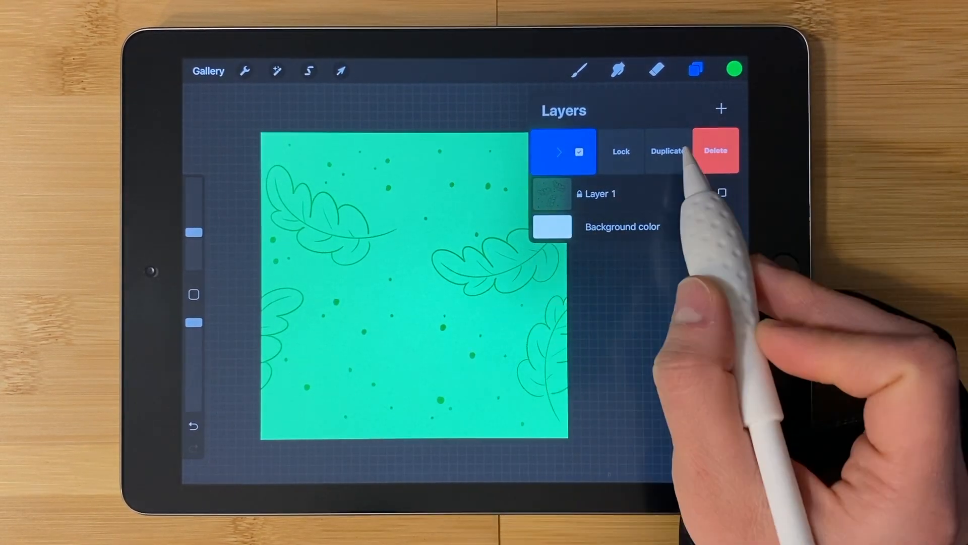
left_click(667, 151)
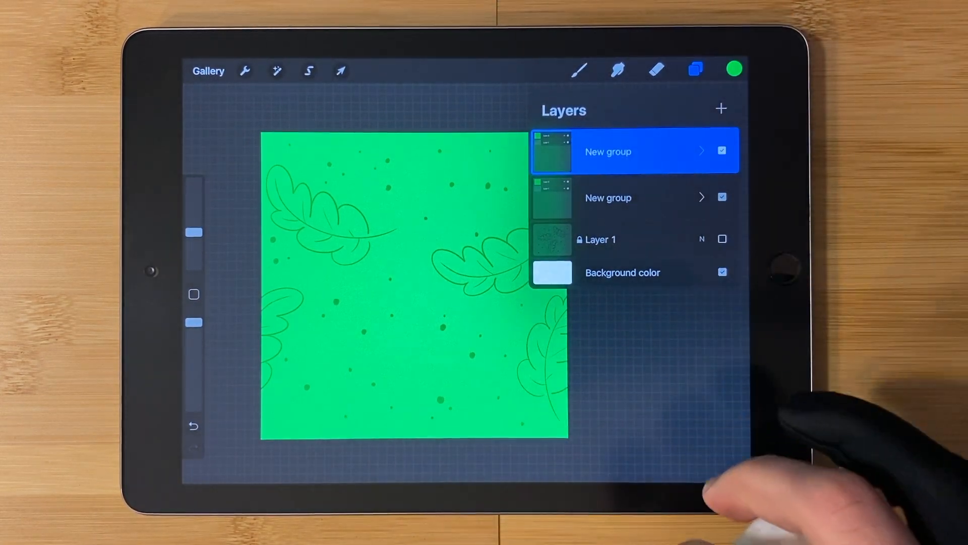
Shift the duplicated group by half the canvas height so leaves wrap top and bottom.
left_click(341, 69)
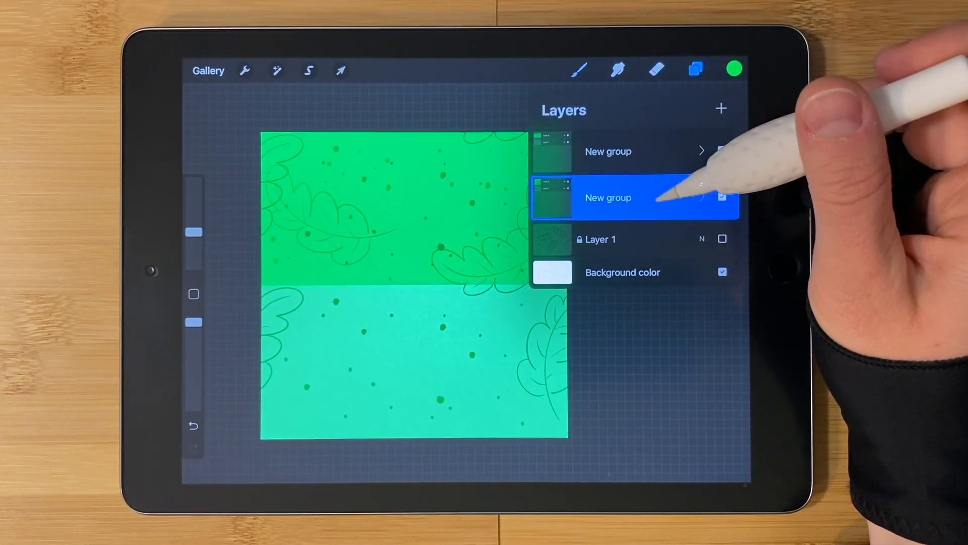
left_click(340, 69)
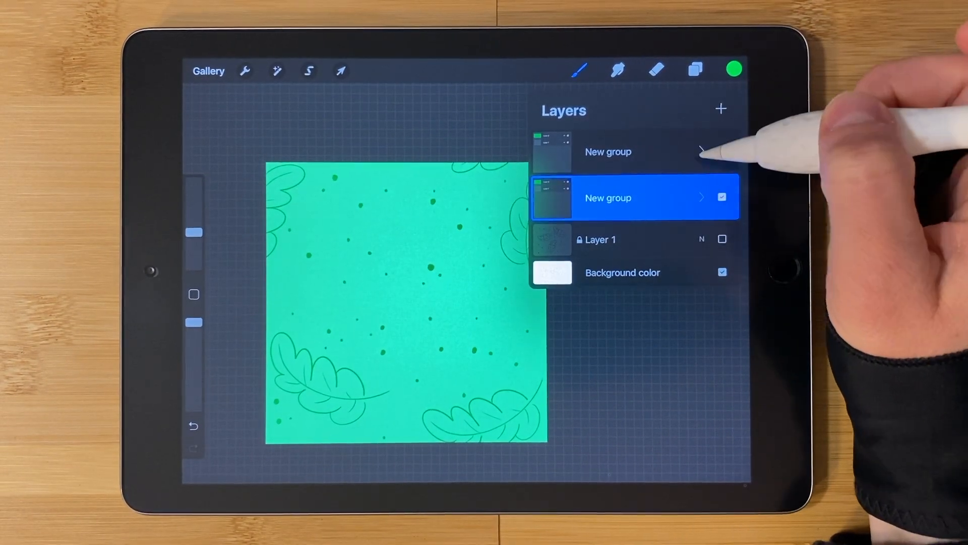
Flatten the copy groups into one tile layer, duplicate it, and hide the top copy.
left_click(701, 152)
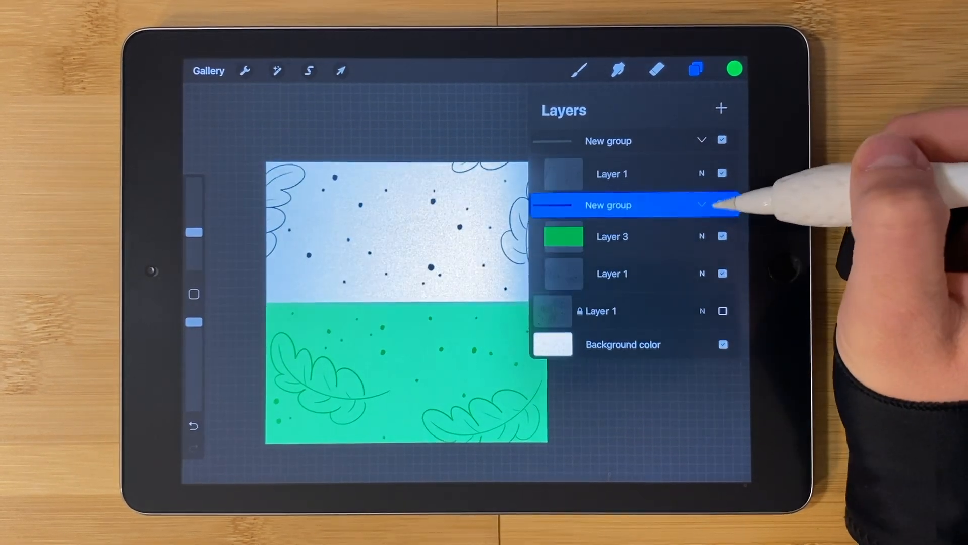
left_click(722, 204)
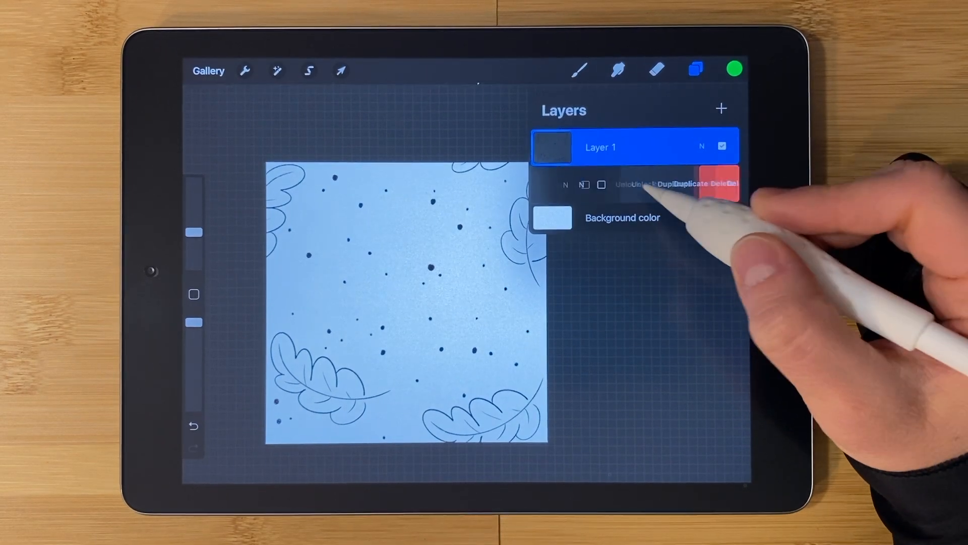
left_click(688, 185)
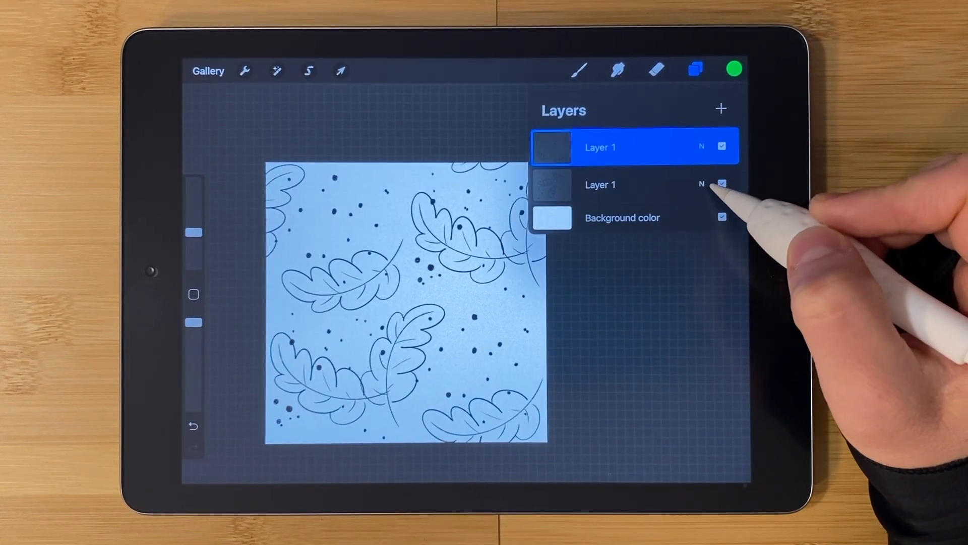
left_click(722, 146)
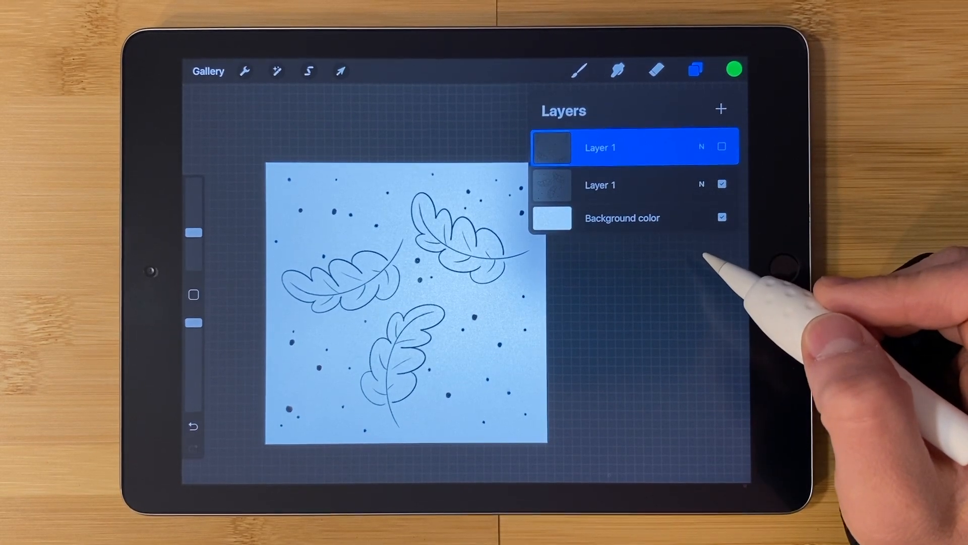
left_click(618, 184)
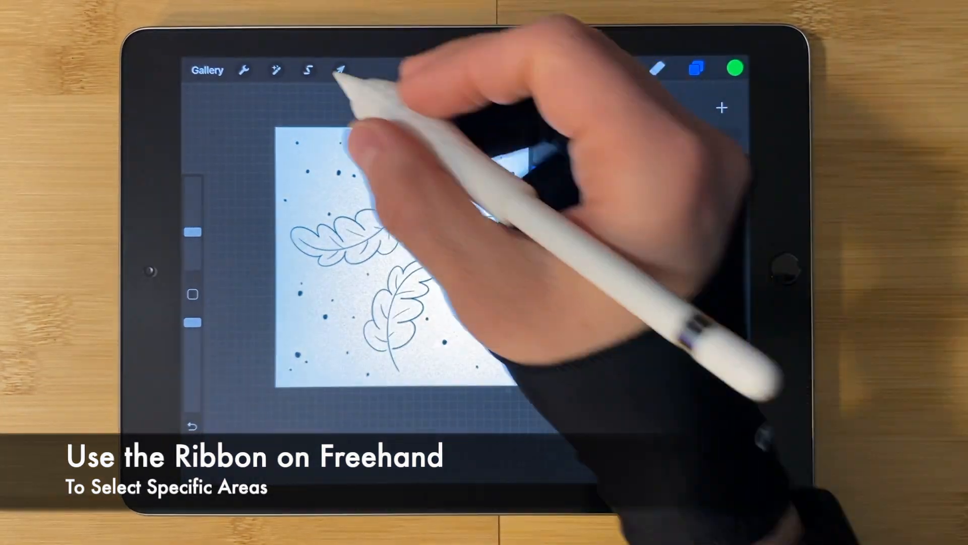
Freehand-select the central leaves and dots and copy them onto a new layer.
left_click(309, 69)
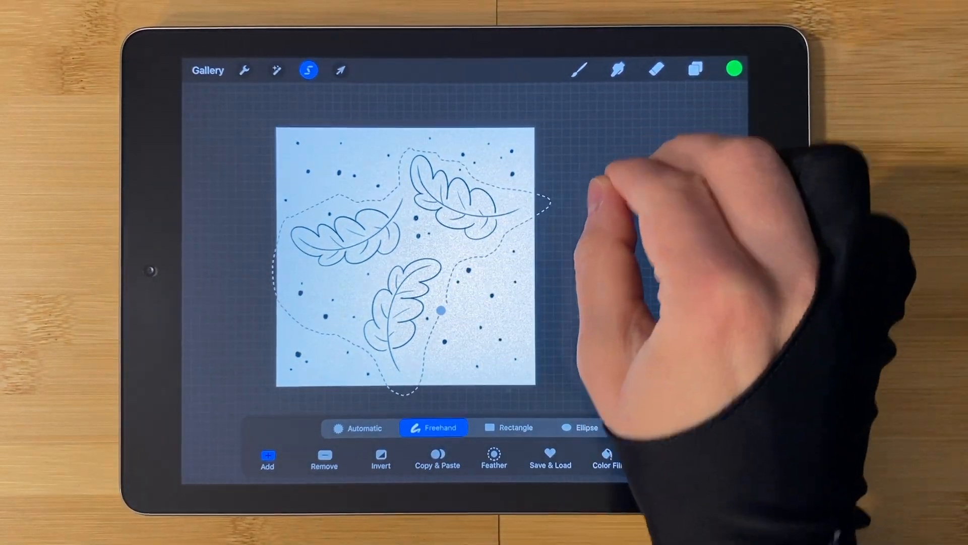
left_click(437, 459)
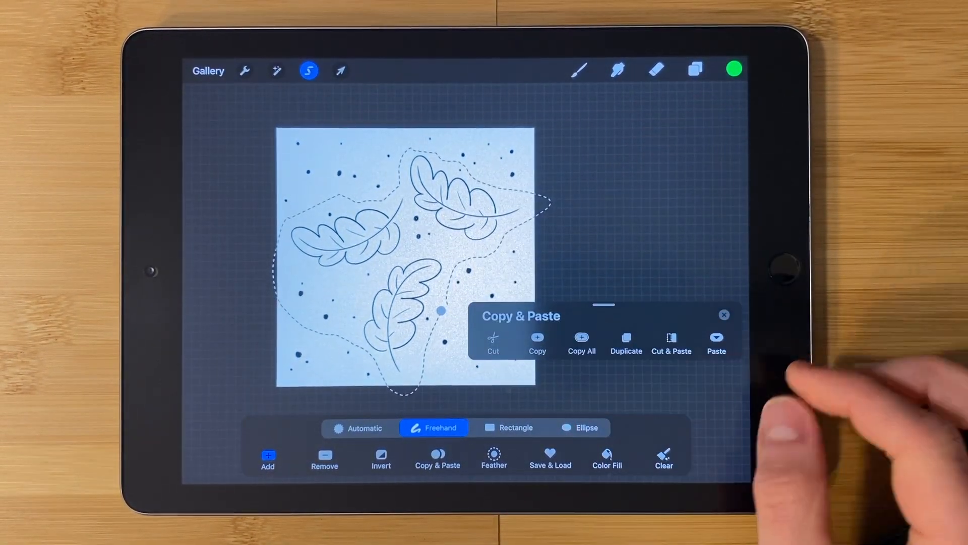
left_click(695, 70)
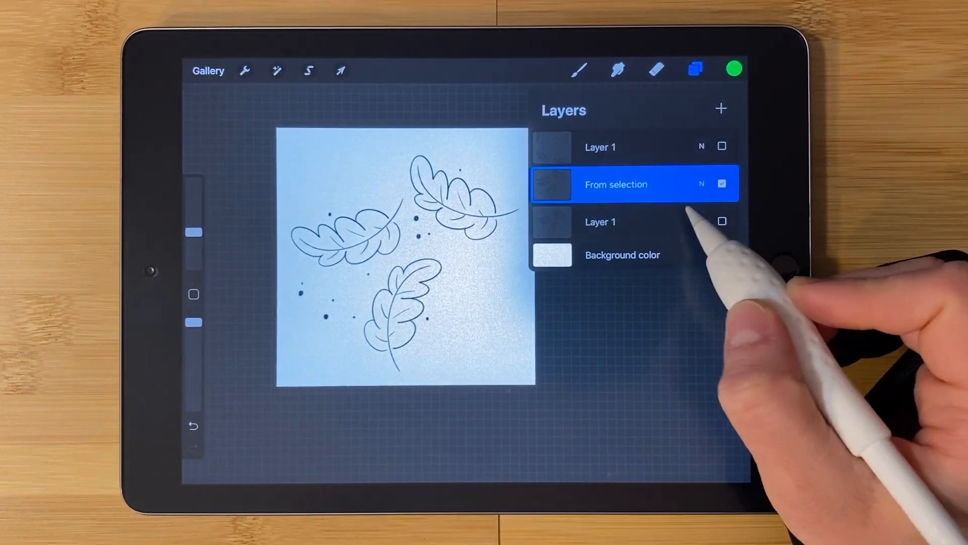
Toggle tile and lifted-leaf layer visibility, clearing central leaves from the tile and trimming the lifted layer.
left_click(721, 146)
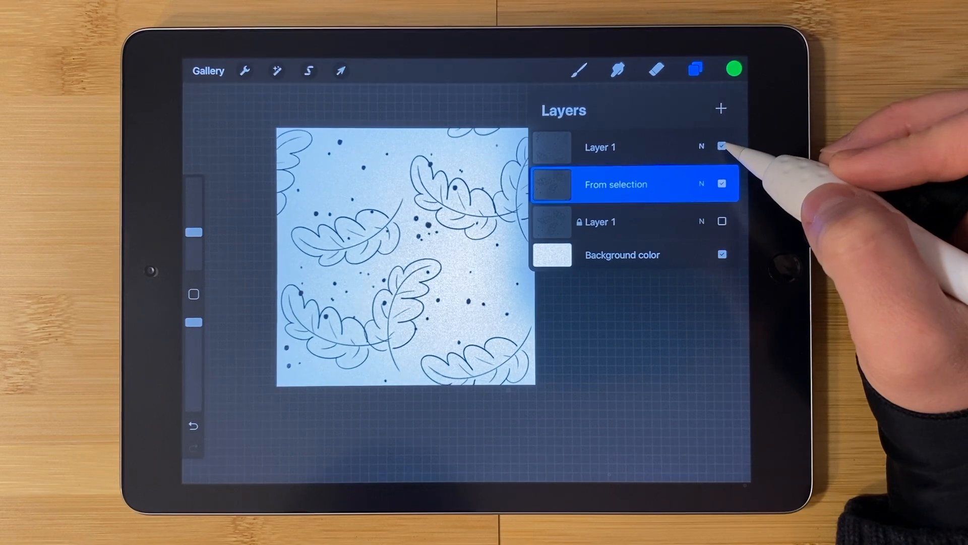
left_click(722, 184)
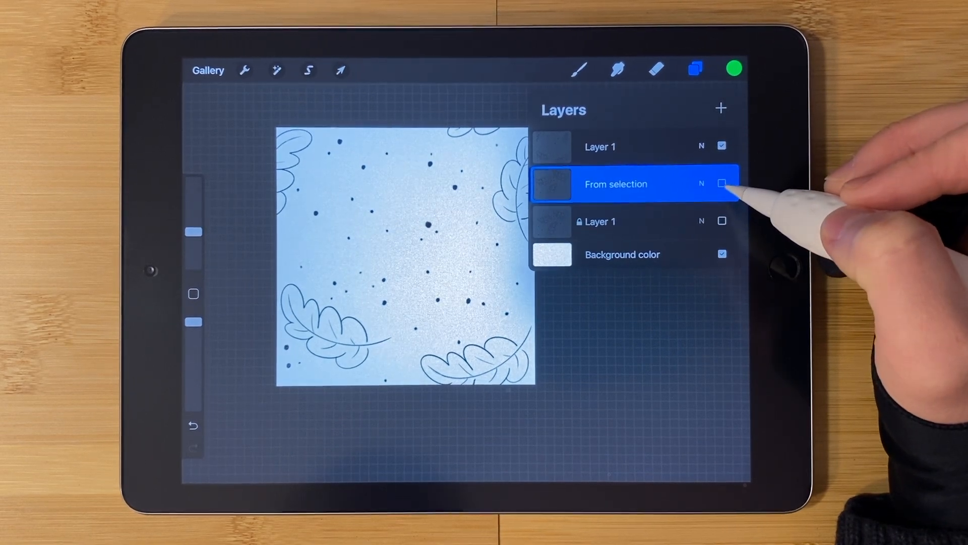
left_click(721, 183)
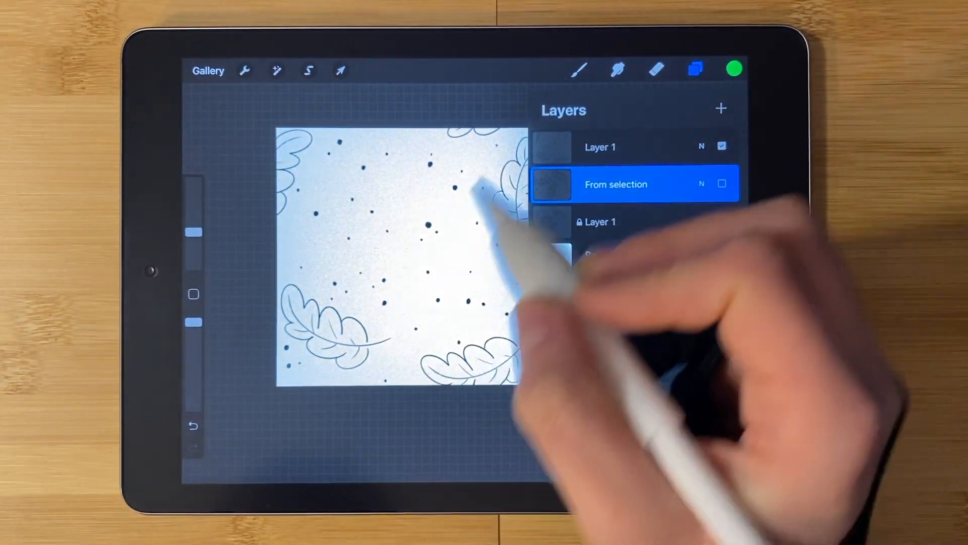
left_click(308, 70)
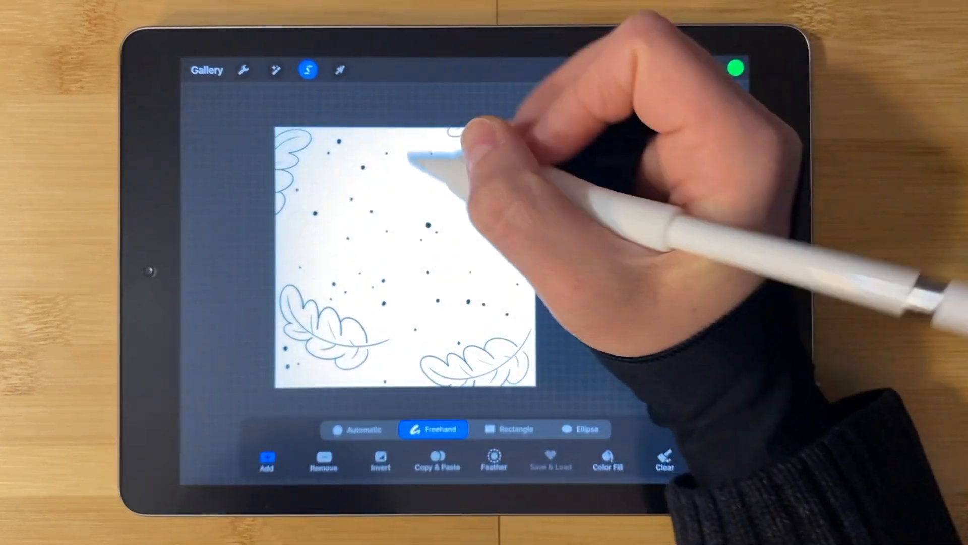
left_click(696, 69)
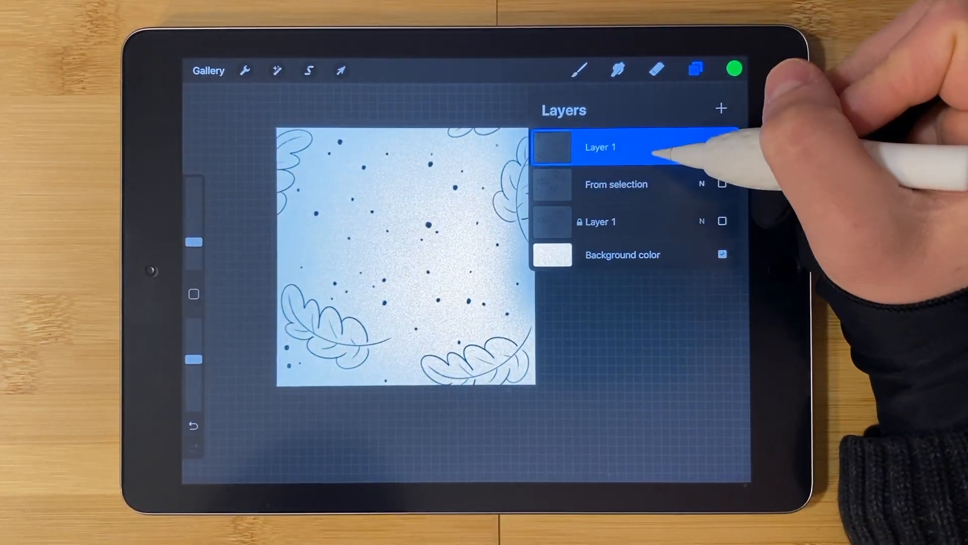
left_click(308, 69)
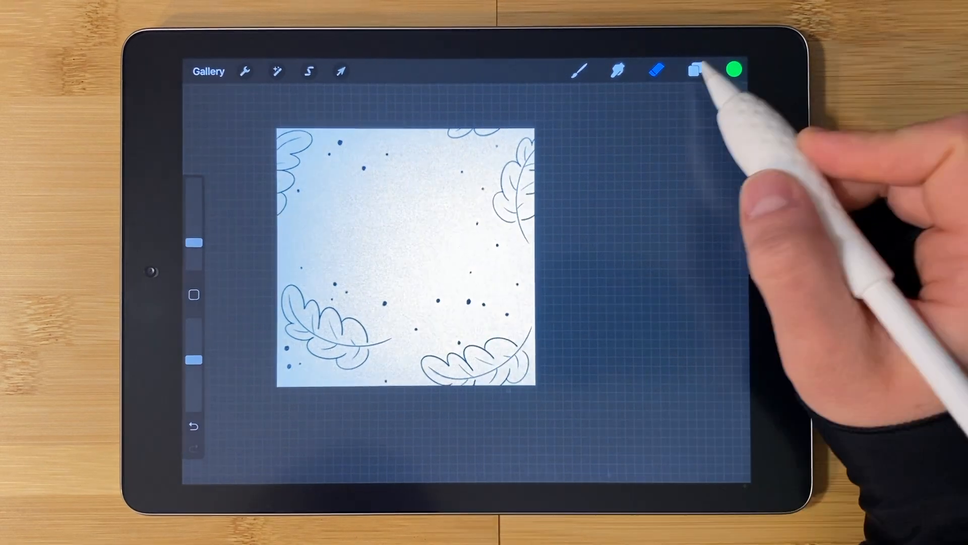
left_click(695, 70)
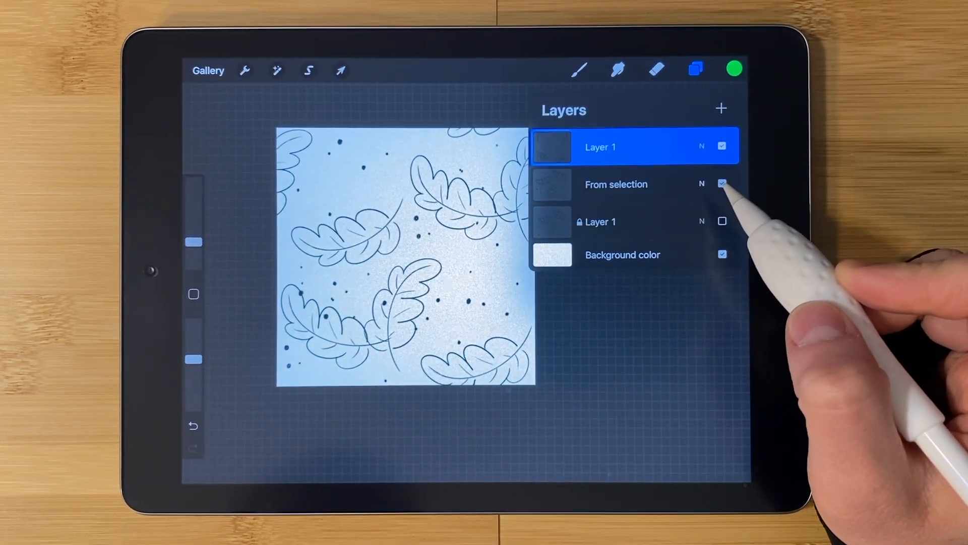
left_click(722, 146)
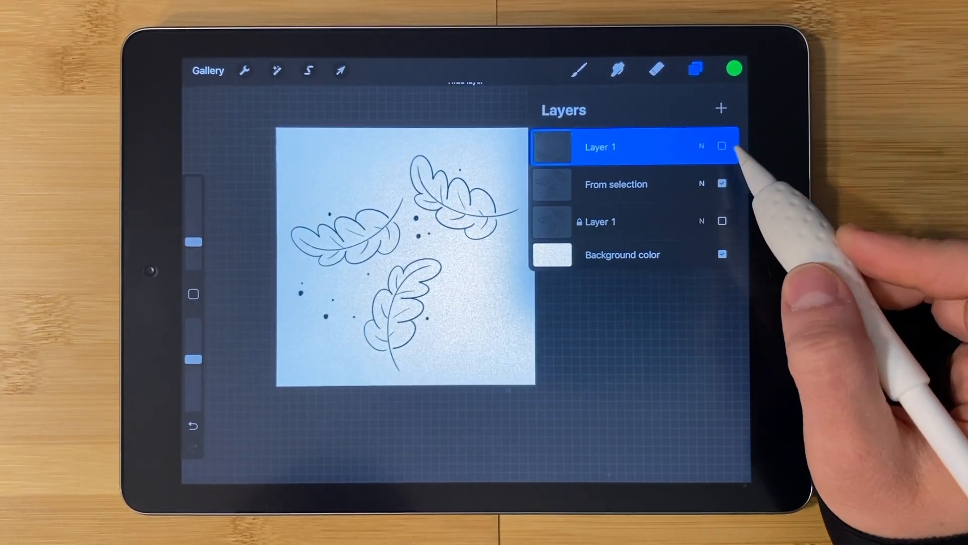
left_click(308, 69)
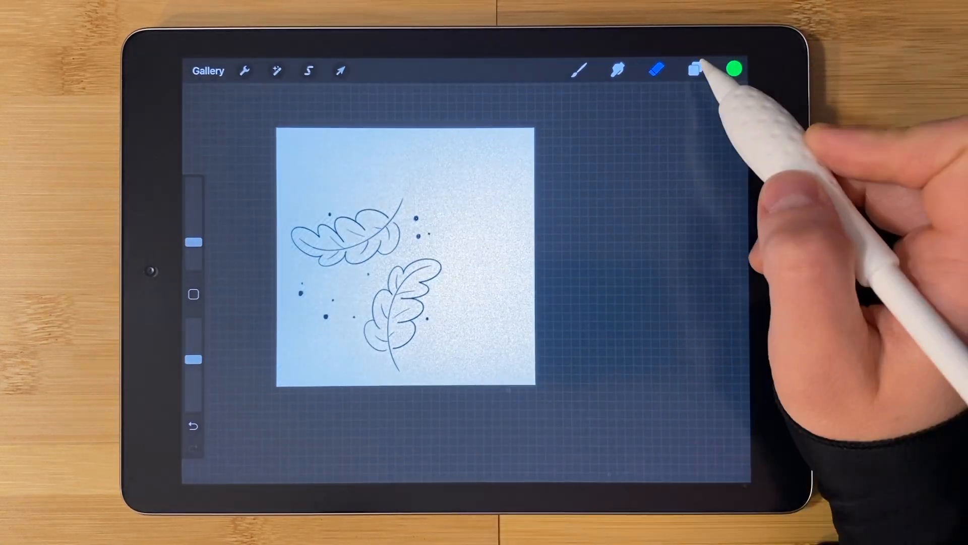
Paste a single reoriented leaf into the tile's cleared center.
left_click(696, 69)
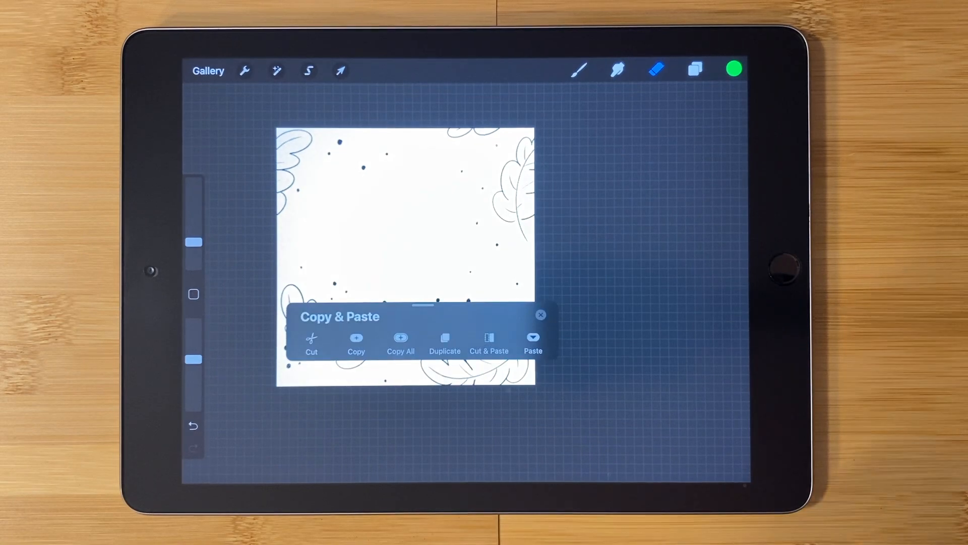
left_click(533, 343)
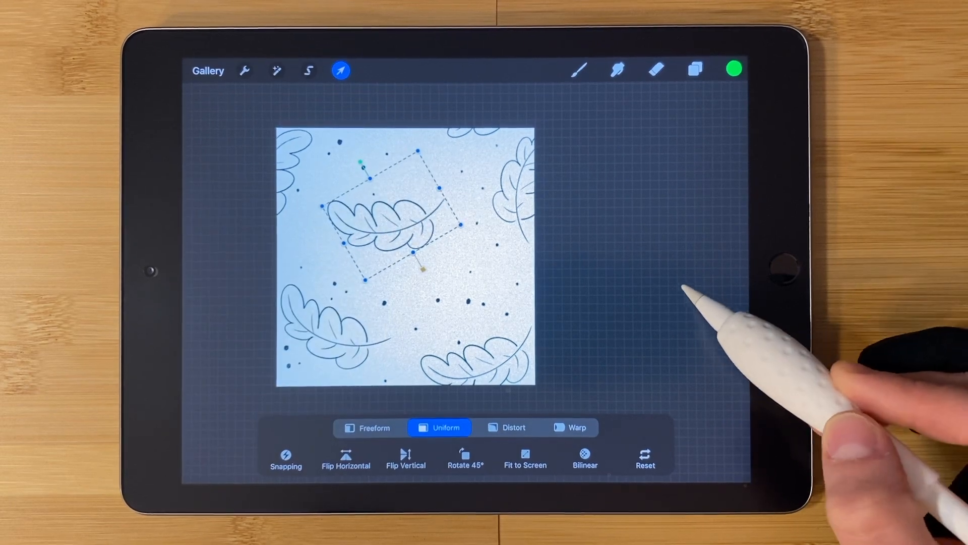
left_click(734, 69)
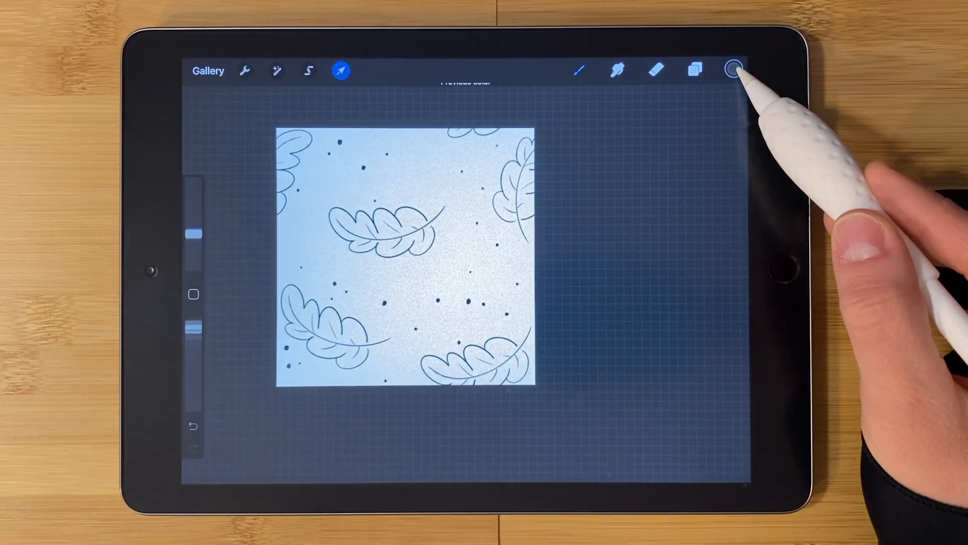
left_click(339, 70)
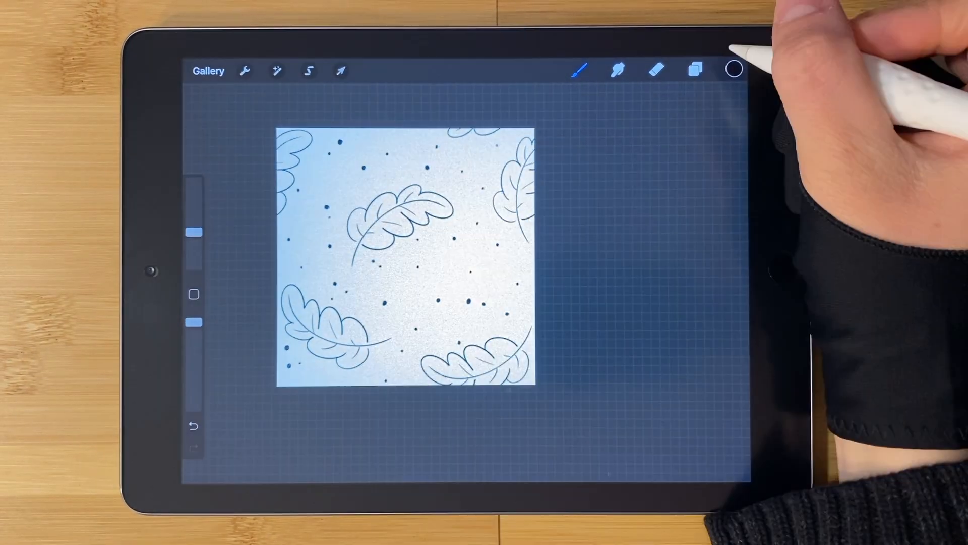
Add a new layer and bring up the canvas Actions menu.
left_click(694, 70)
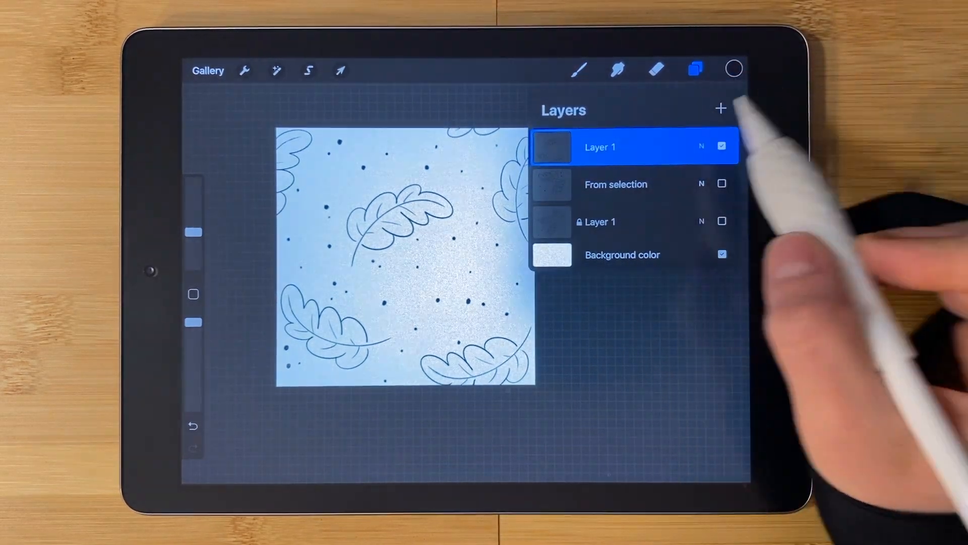
left_click(720, 109)
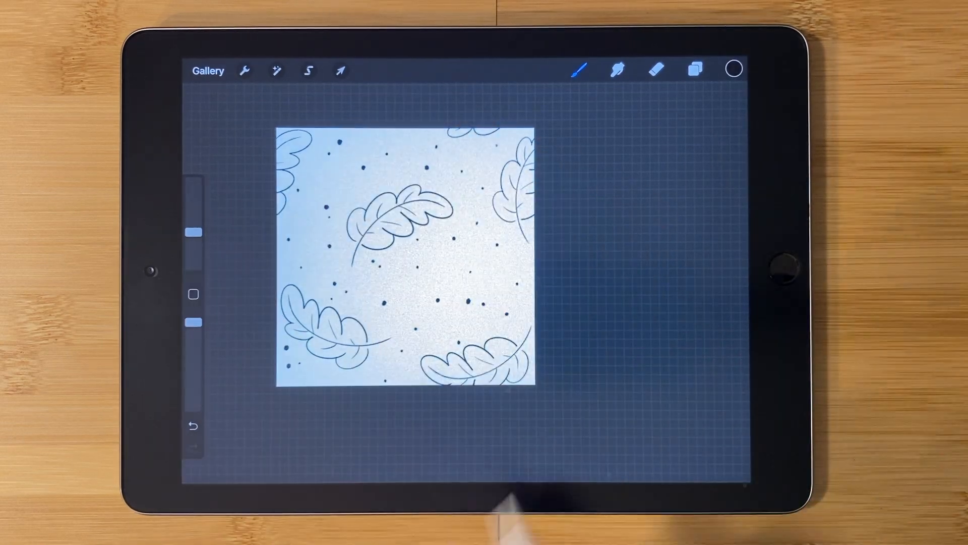
left_click(245, 69)
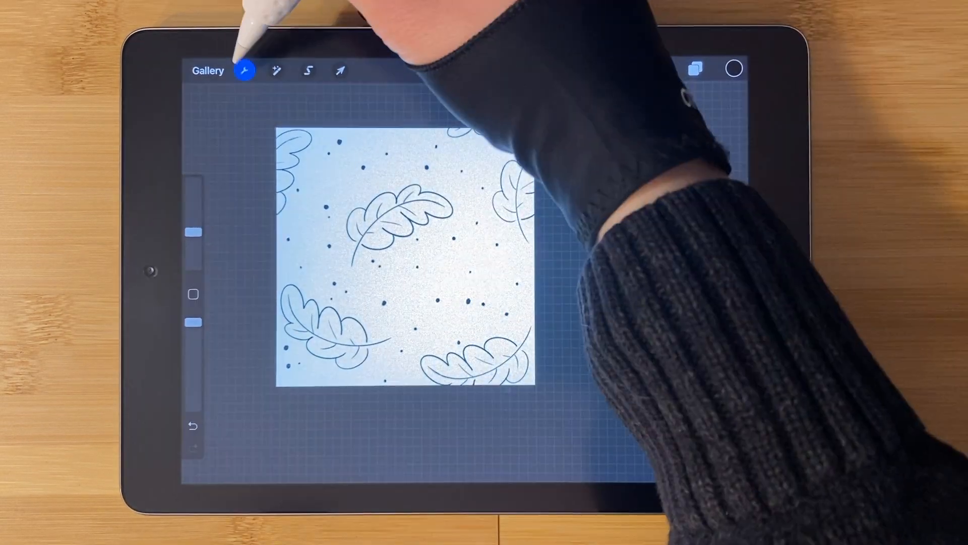
Export the tile as a JPEG and save it to the photo library.
left_click(245, 70)
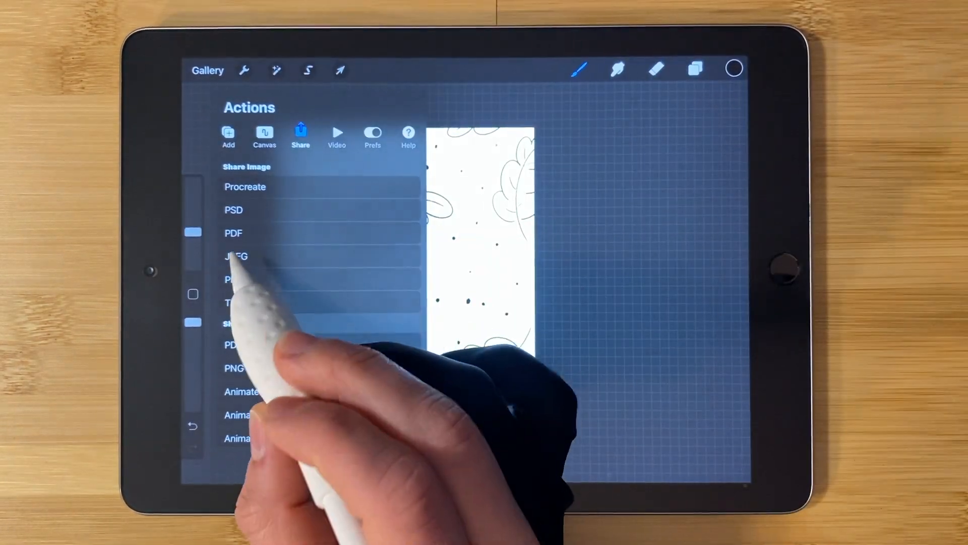
left_click(235, 256)
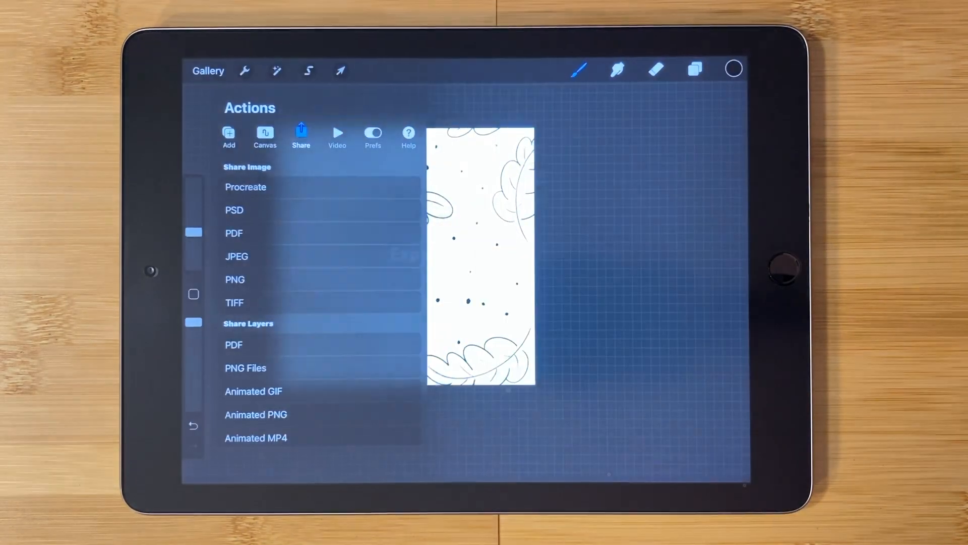
left_click(579, 69)
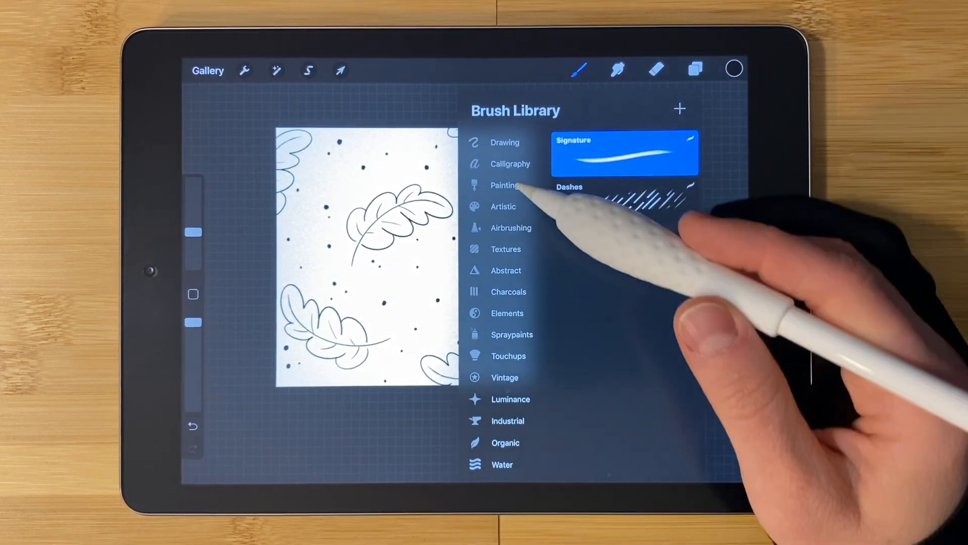
Duplicate the Diagonal brush in the Textures brush set.
left_click(506, 249)
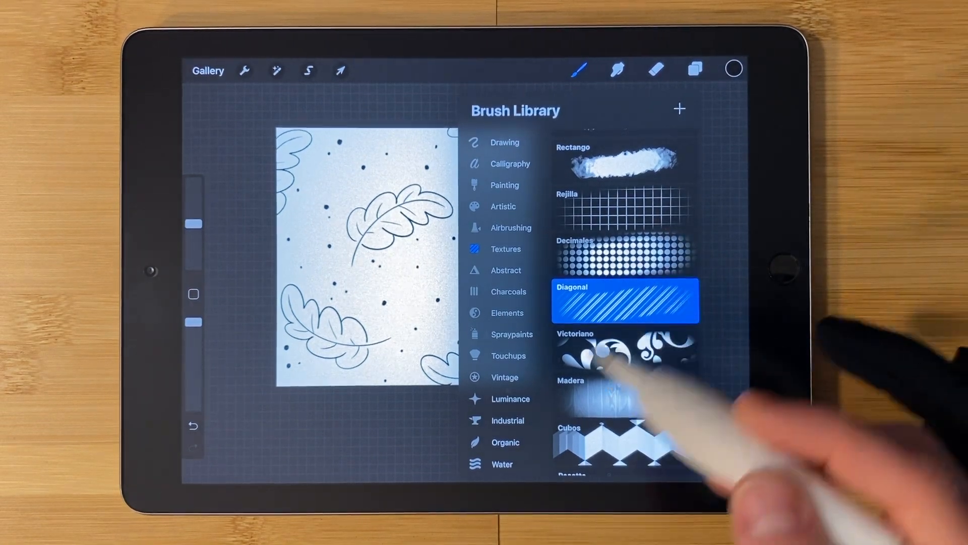
scroll("down", 3)
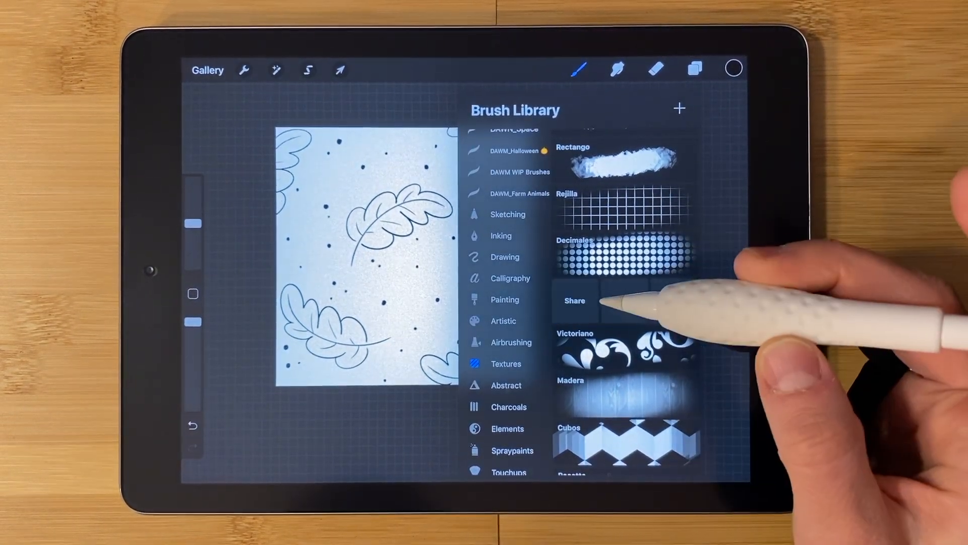
left_click(624, 299)
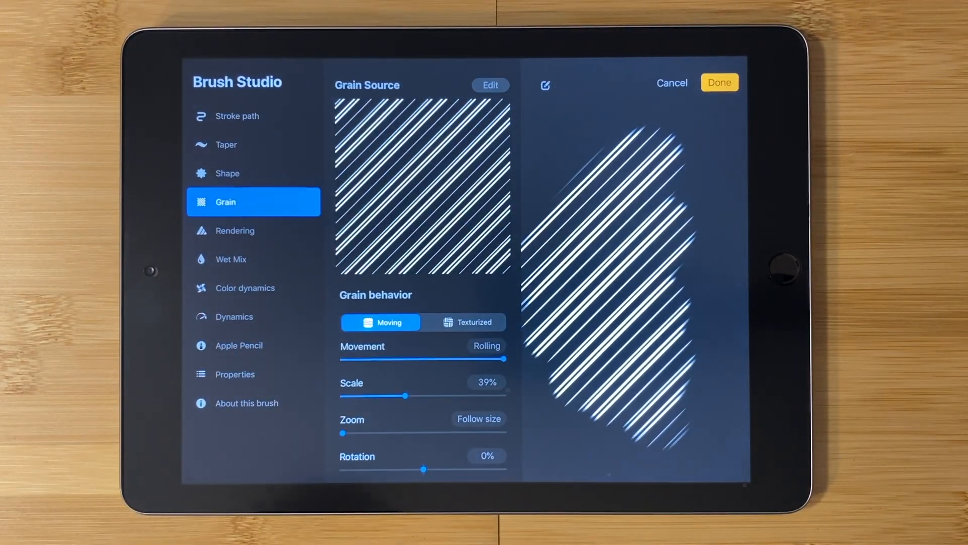
Import the leaf-and-dot tile photo as the duplicate's grain and save the brush.
left_click(489, 84)
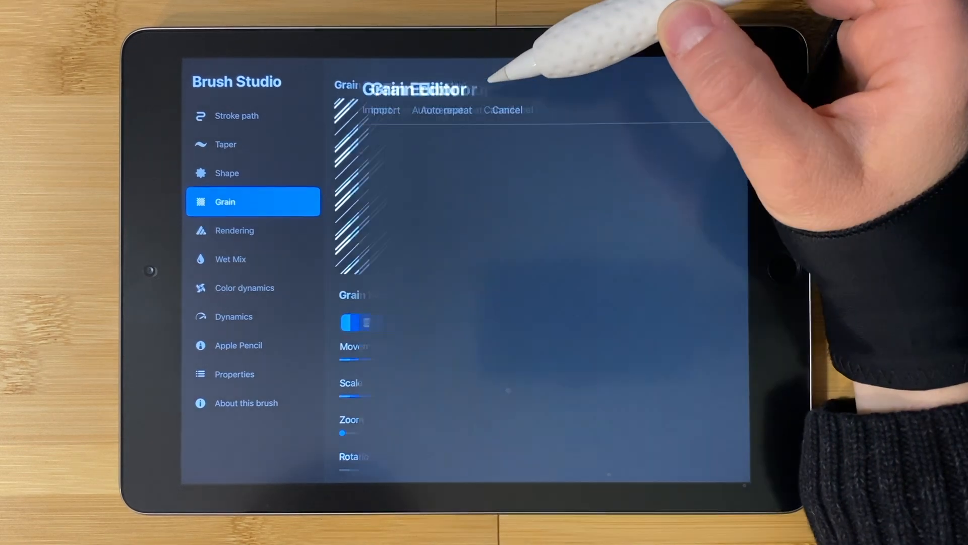
left_click(346, 110)
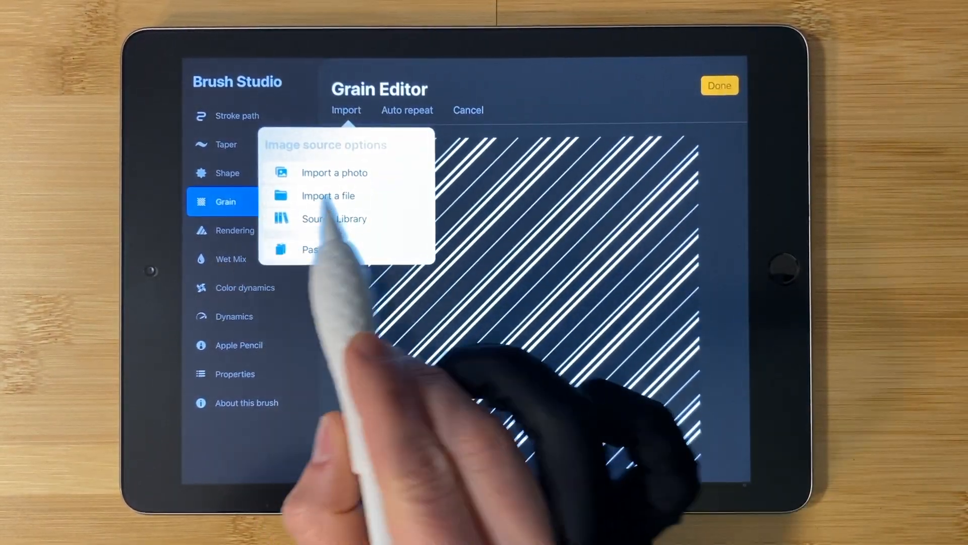
left_click(335, 172)
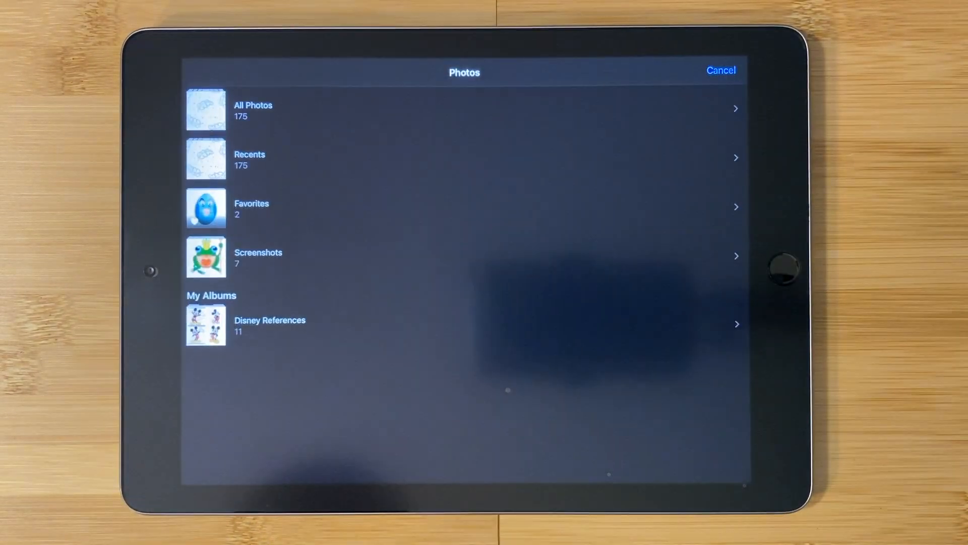
left_click(253, 109)
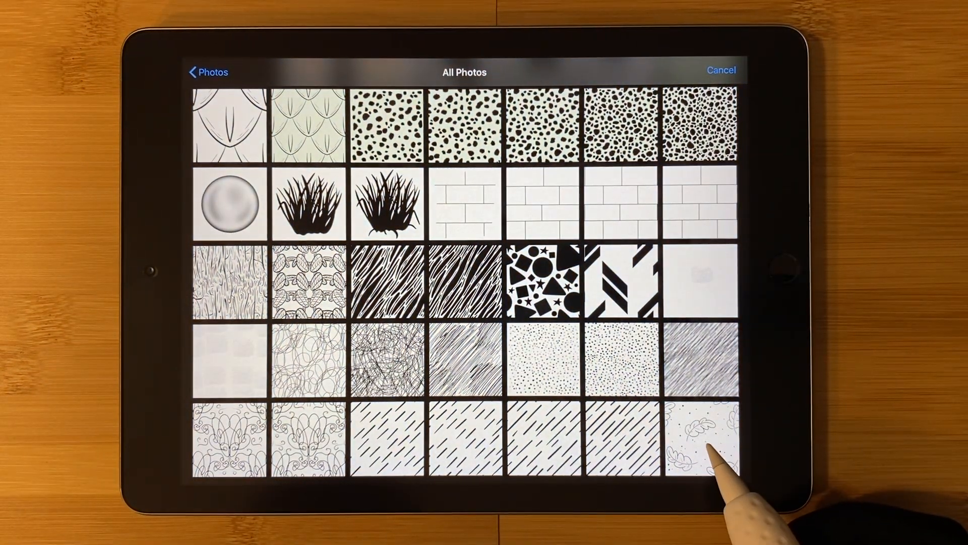
left_click(698, 432)
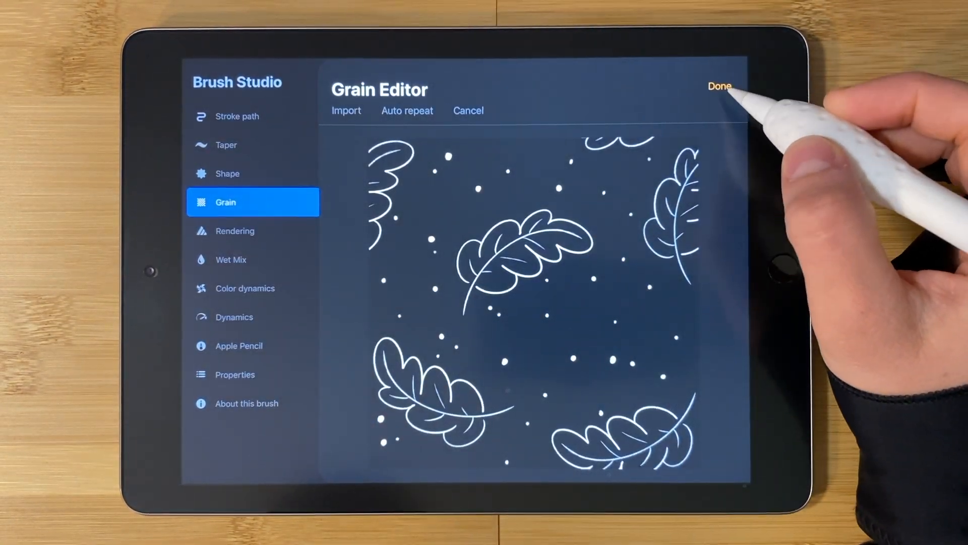
left_click(719, 87)
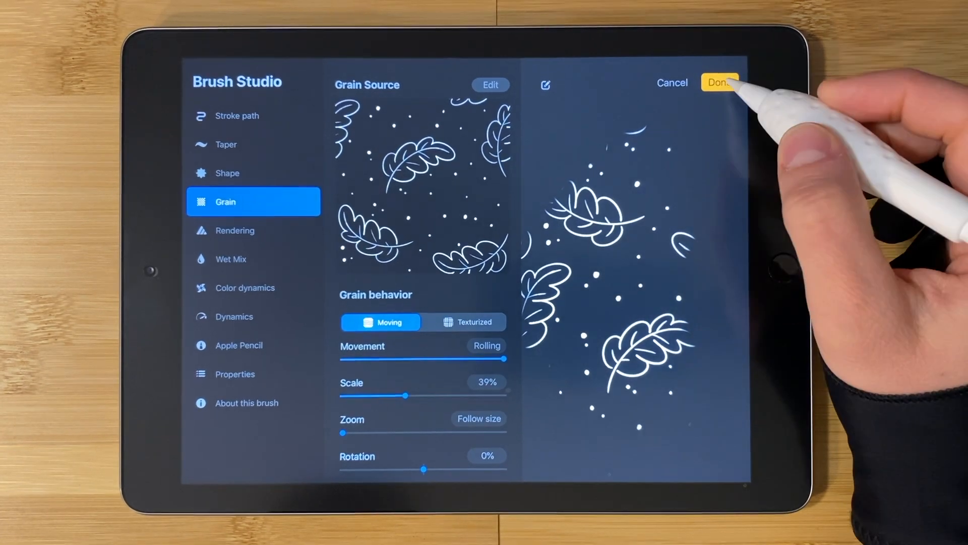
left_click(719, 83)
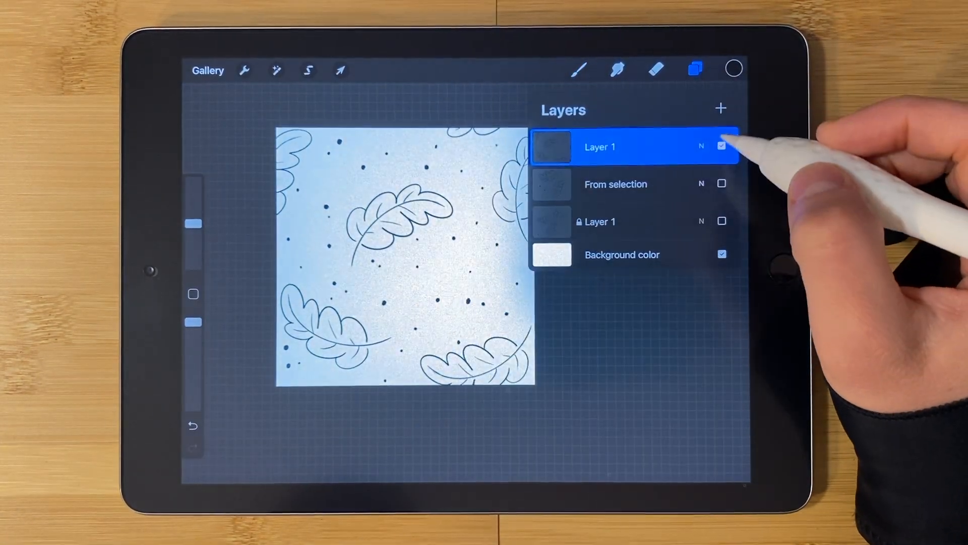
Test-paint the leaf brush on the top layer, undo it, and open Actions > Share.
left_click(720, 109)
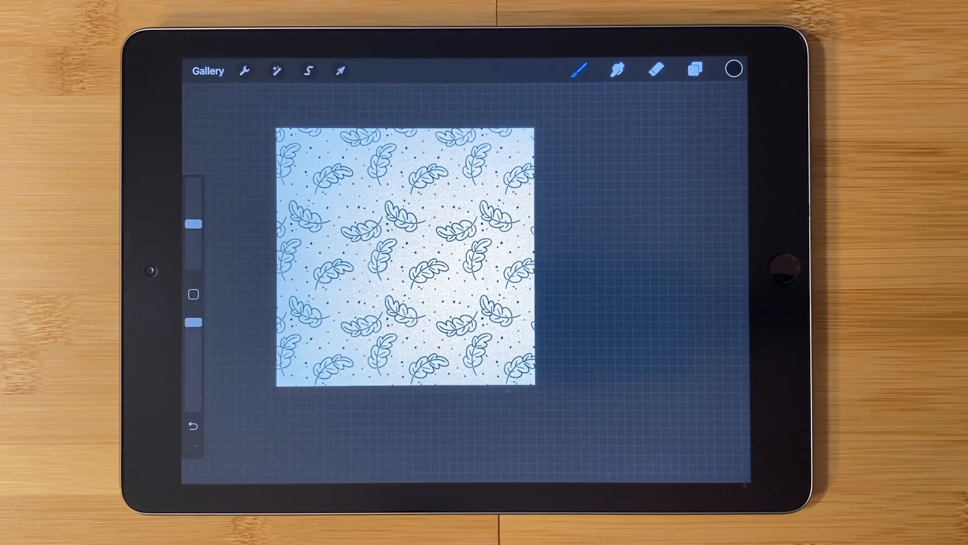
left_click(694, 69)
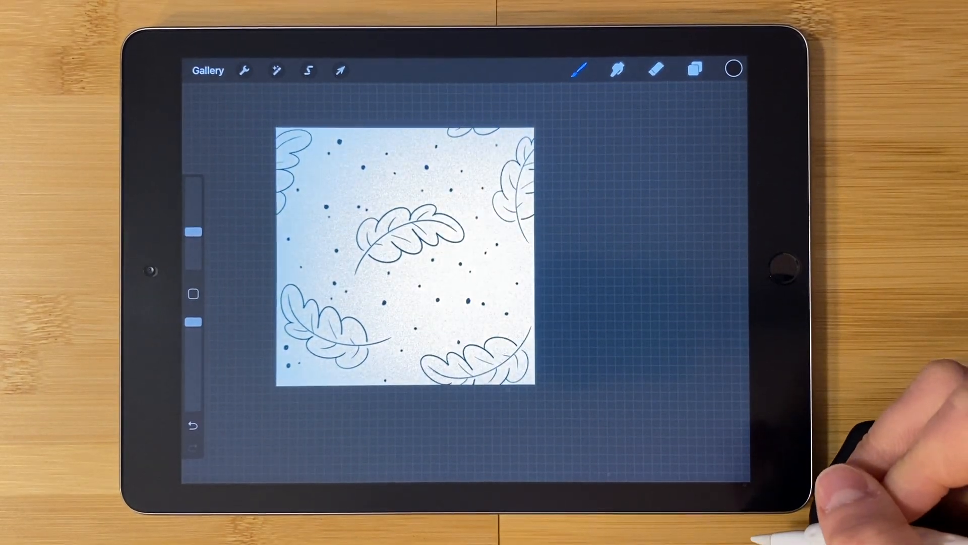
left_click(244, 70)
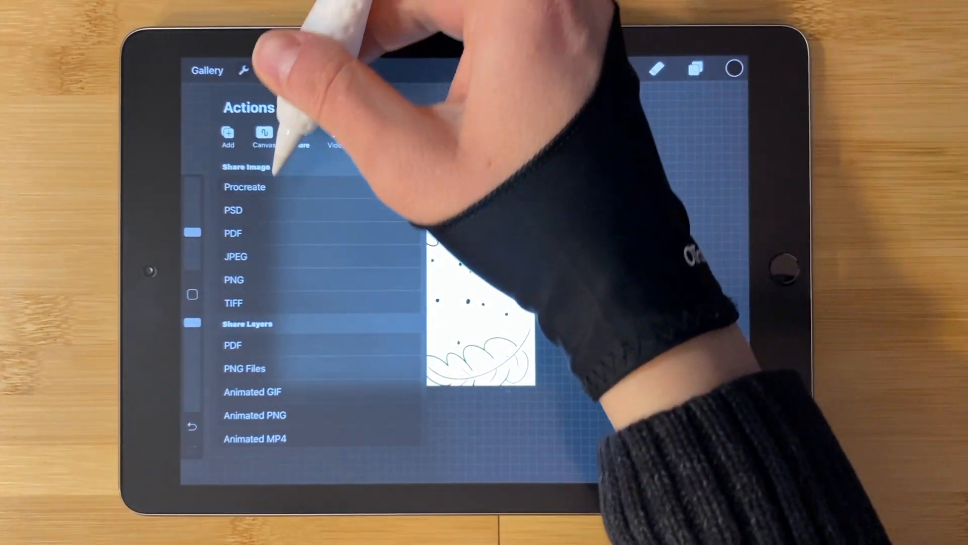
left_click(235, 256)
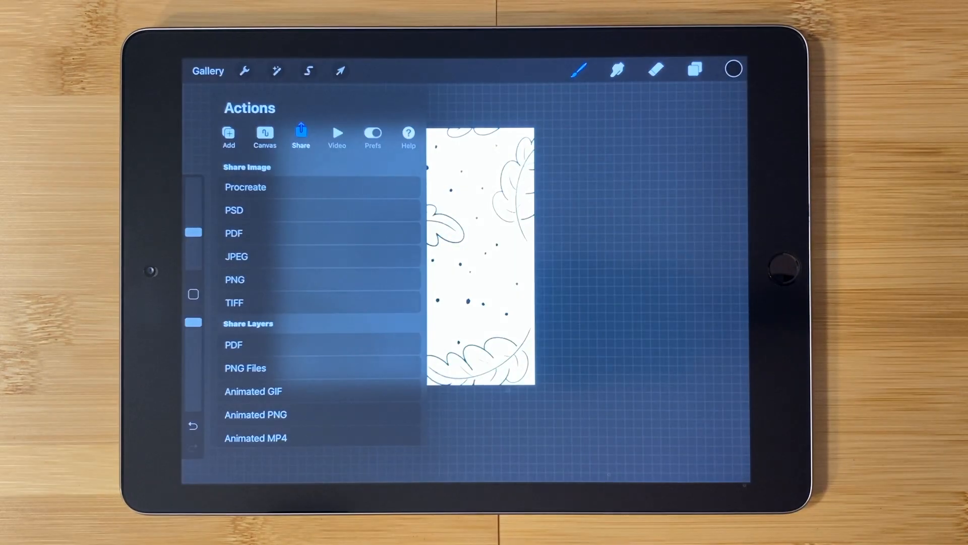
Open Diagonal 1 from the Textures set in Brush Studio.
left_click(578, 69)
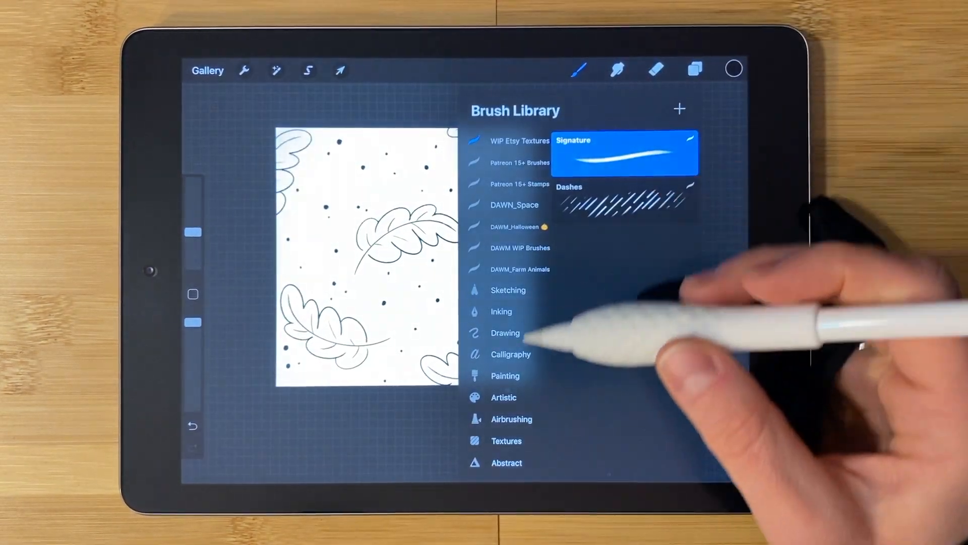
left_click(507, 440)
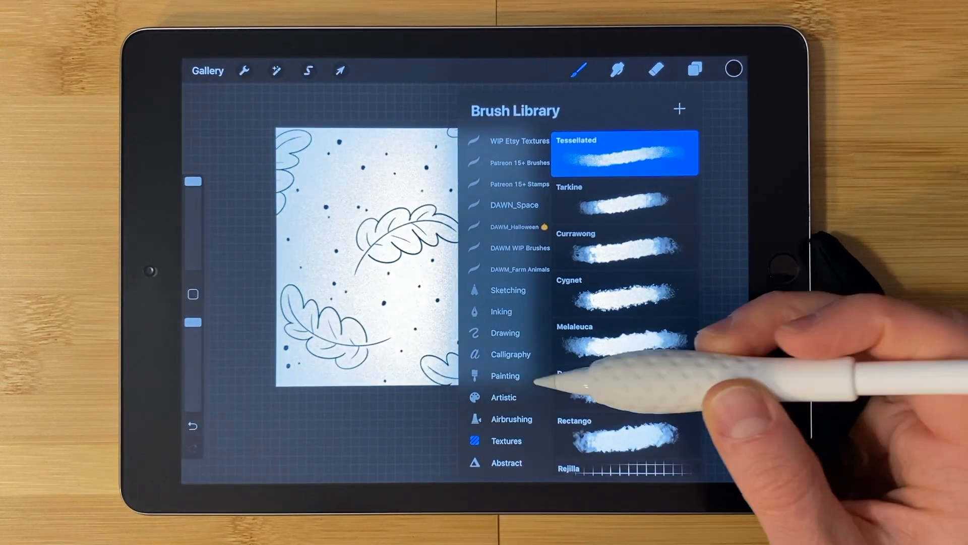
scroll("down", 3)
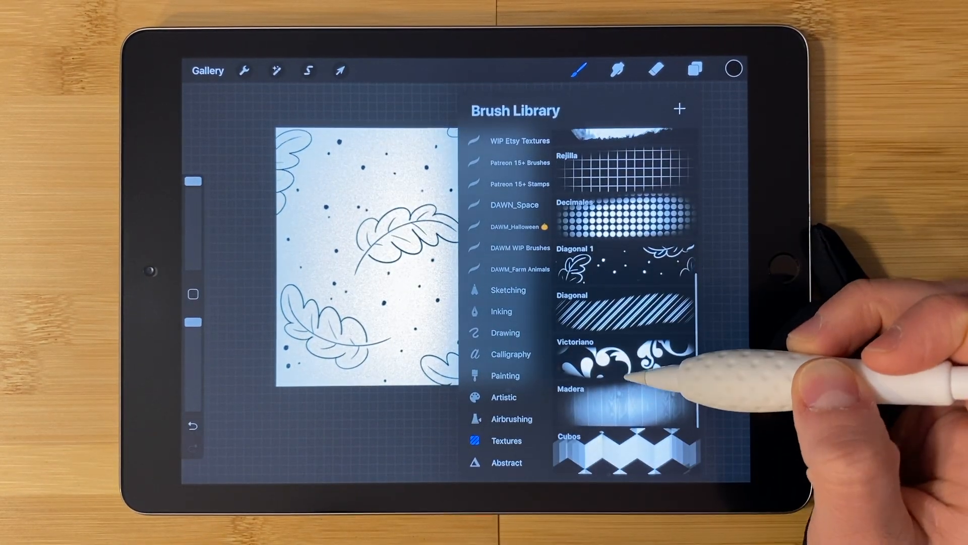
left_click(624, 258)
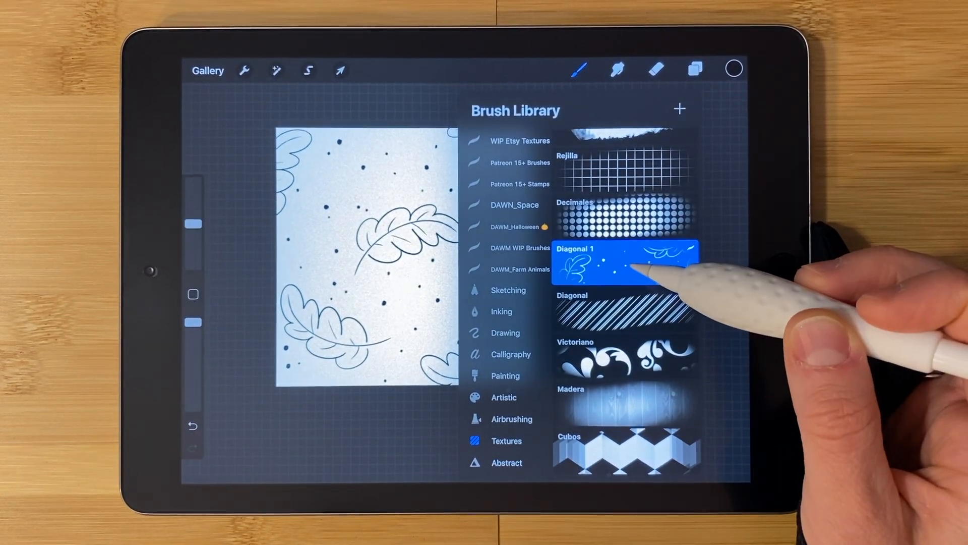
double_click(624, 256)
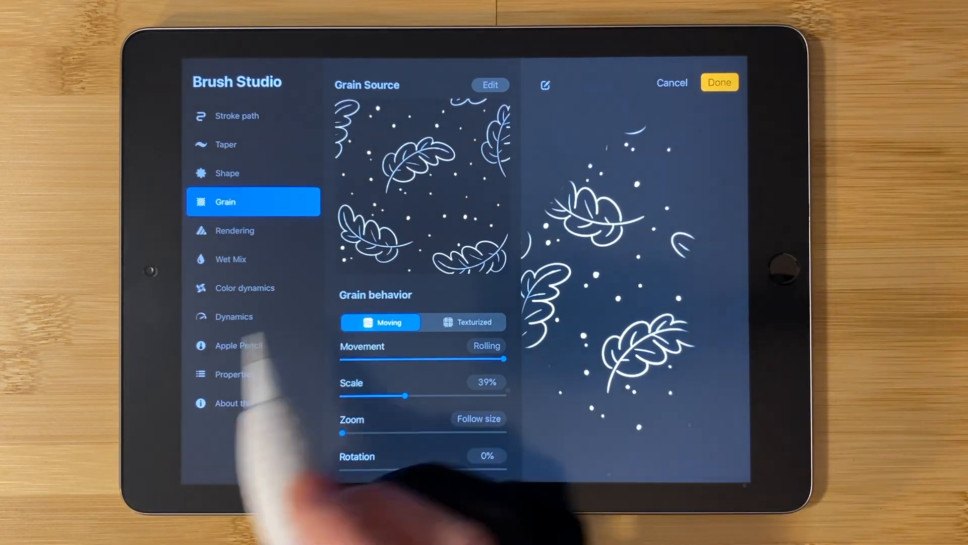
Revisit the grain photo import, then leave Brush Studio keeping the leaf tile grain.
left_click(489, 85)
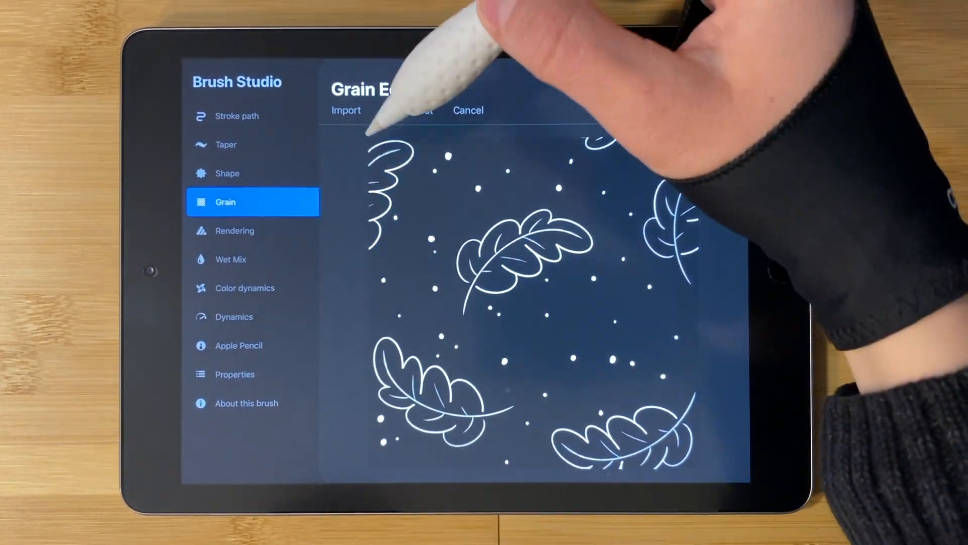
left_click(346, 110)
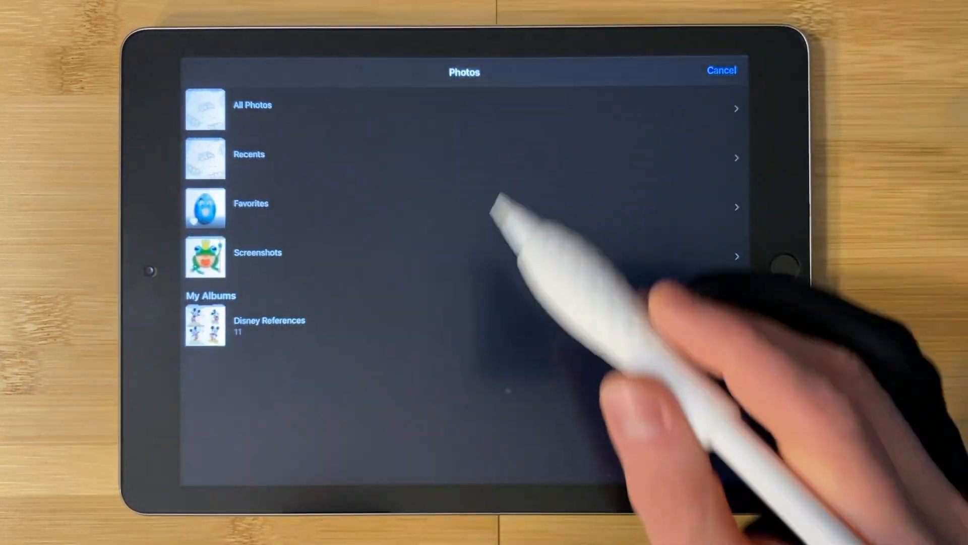
left_click(252, 105)
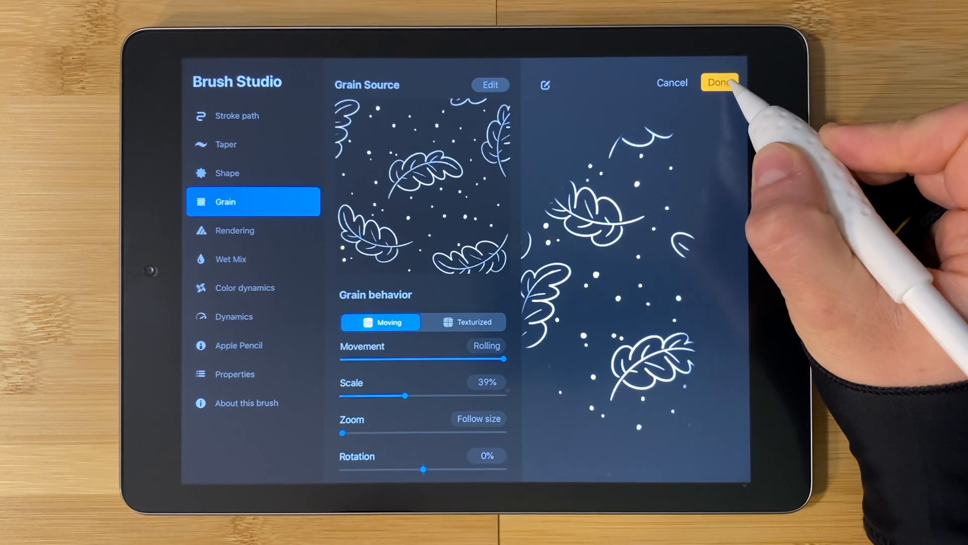
left_click(719, 82)
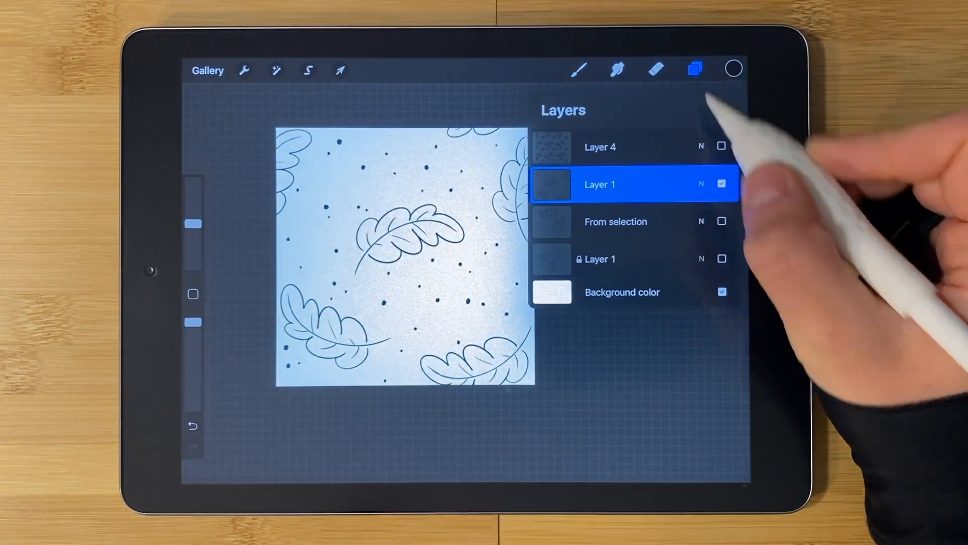
Hide Layer 1 and show Layer 4 with the painted leaf-and-dot pattern.
left_click(722, 183)
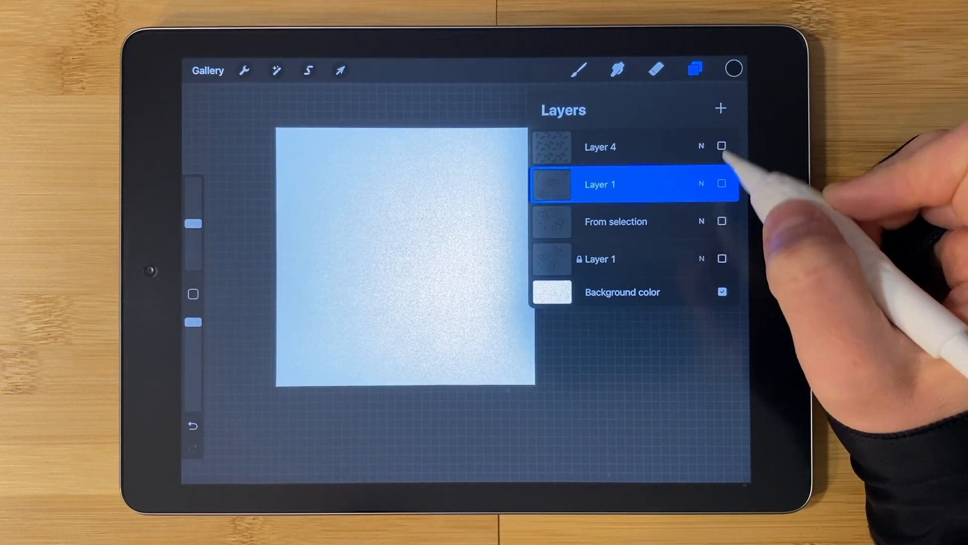
left_click(720, 108)
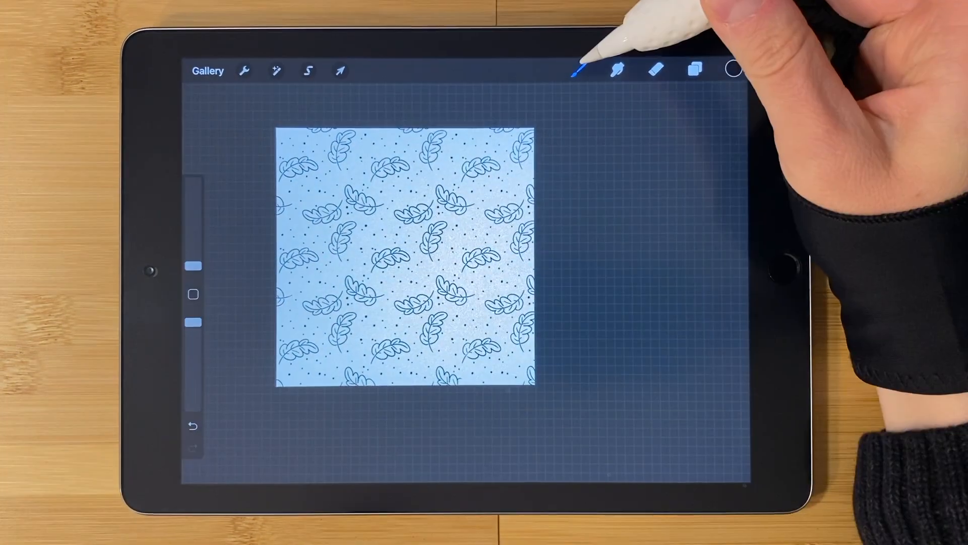
In Brush Studio set Grain Scale 21%, Hue jitter 14%, Secondary Color 13%.
left_click(579, 69)
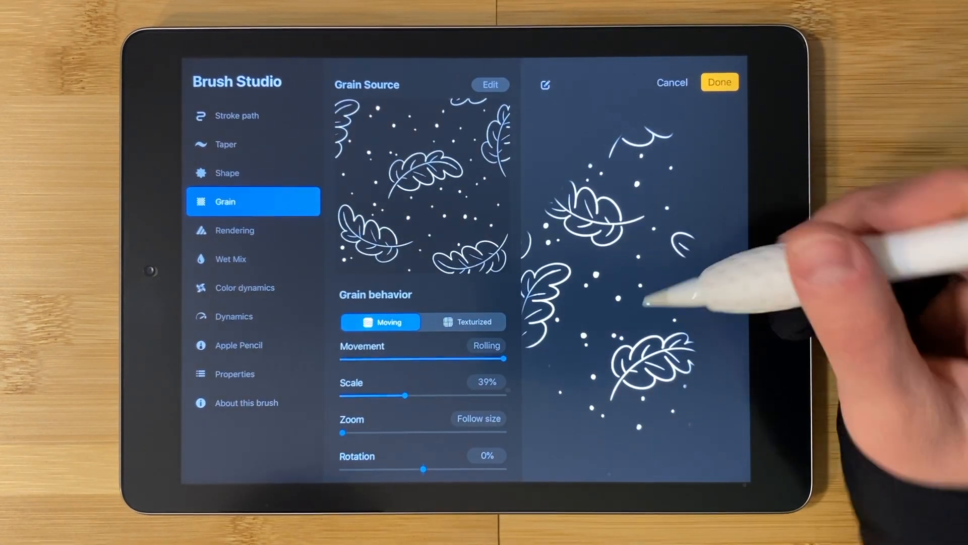
left_click_drag(405, 396, 376, 396)
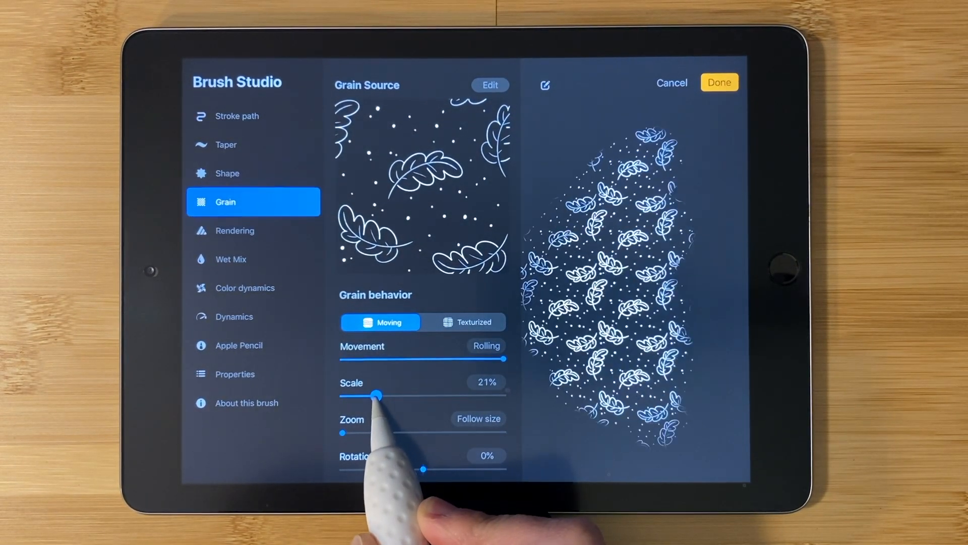
left_click(245, 287)
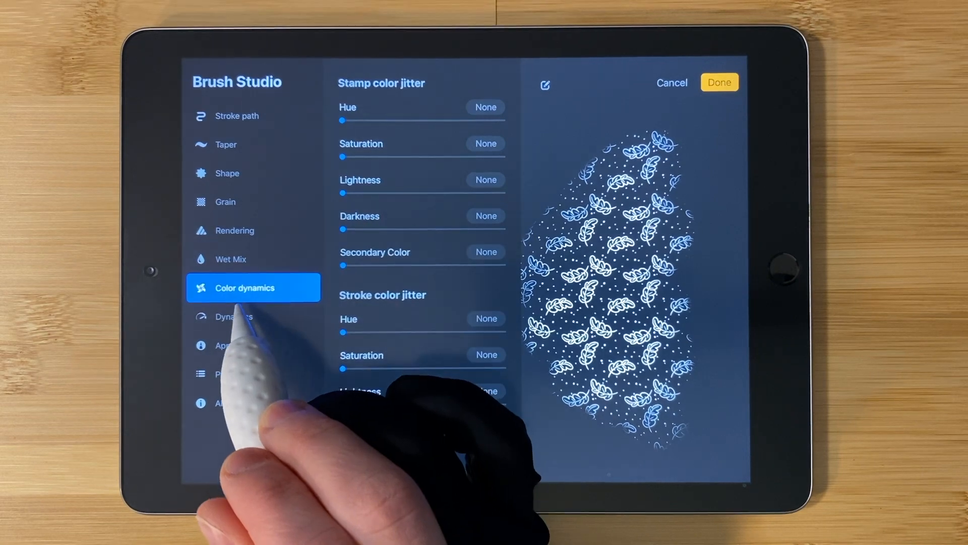
left_click_drag(342, 119, 363, 118)
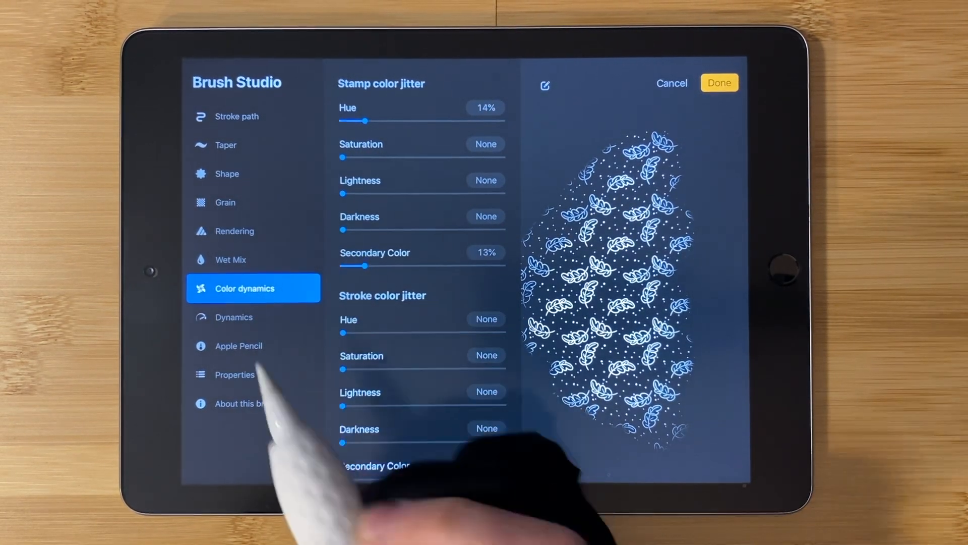
left_click(719, 82)
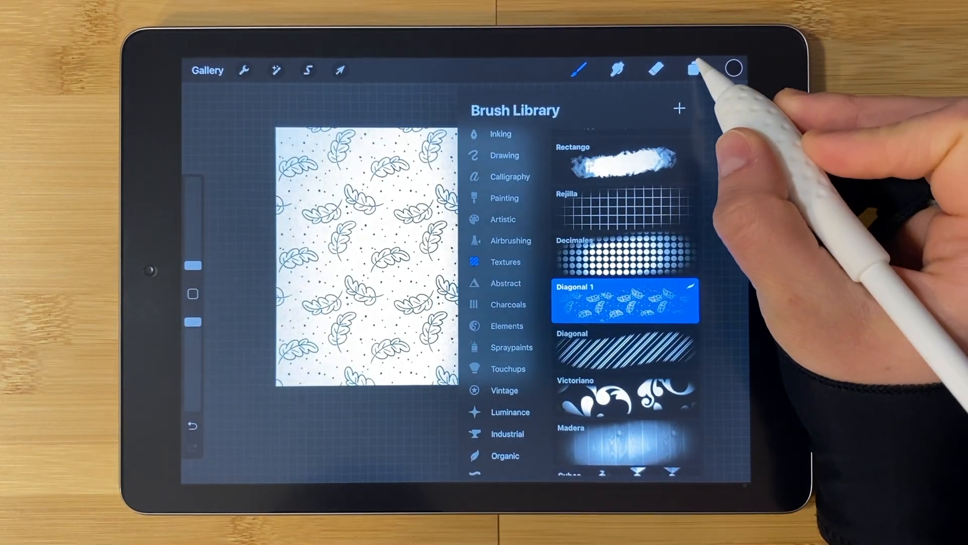
Paint the leaf pattern in blue on a new layer and reopen the brush settings.
left_click(694, 69)
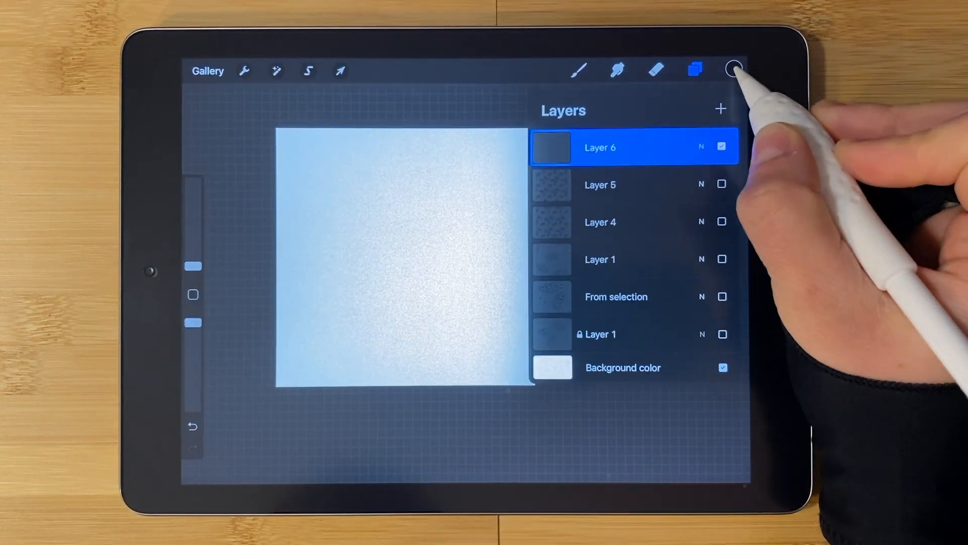
left_click(734, 69)
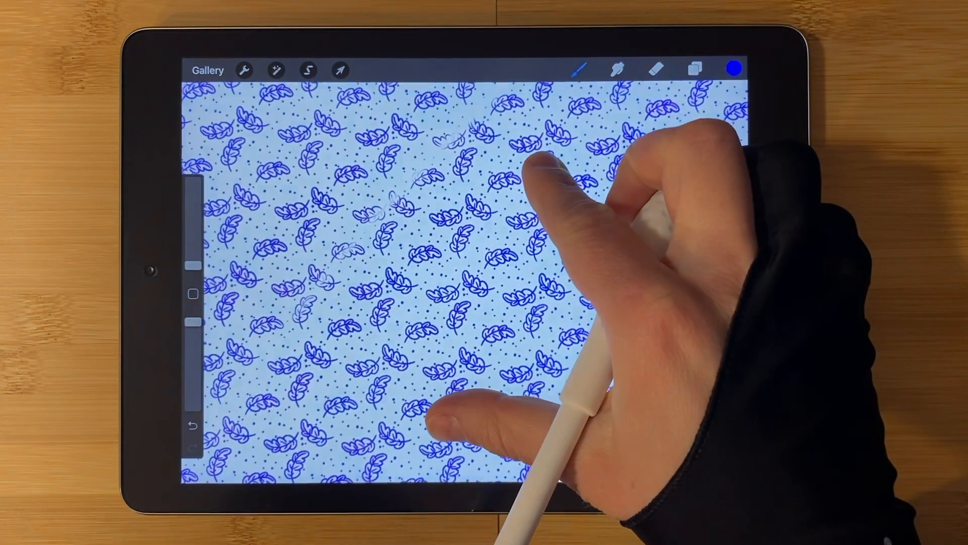
left_click(578, 69)
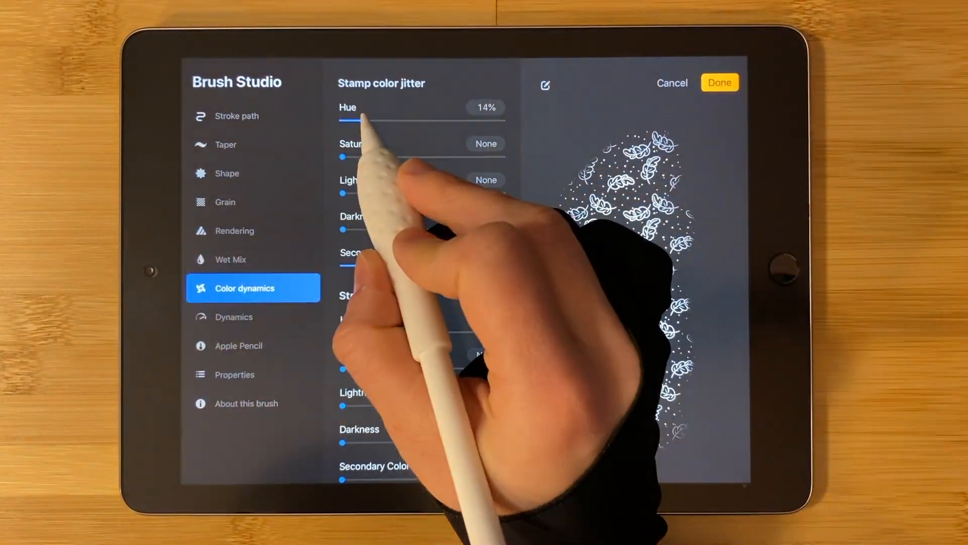
Raise hue jitter to 33% and saturation jitter to 15%, then test and reopen the brush.
left_click_drag(367, 121, 395, 121)
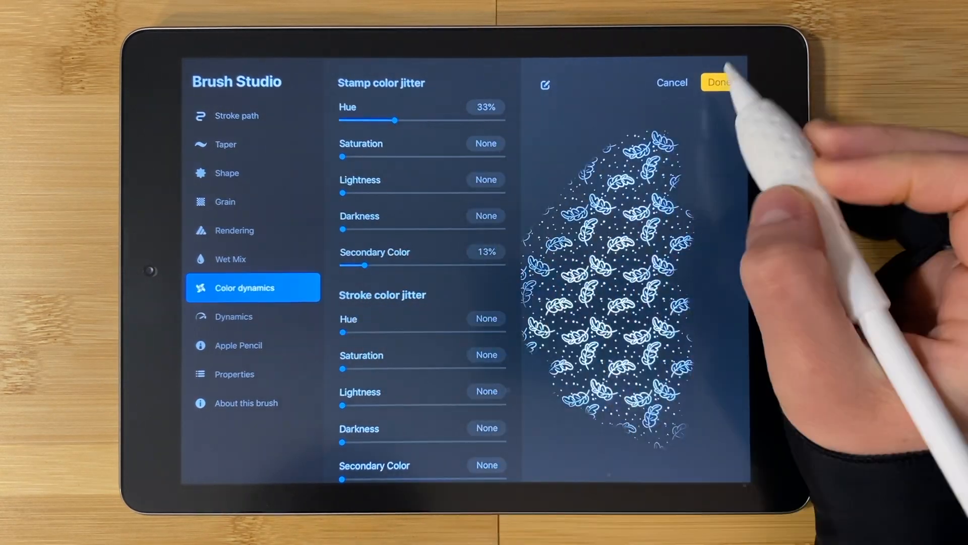
left_click_drag(343, 157, 382, 156)
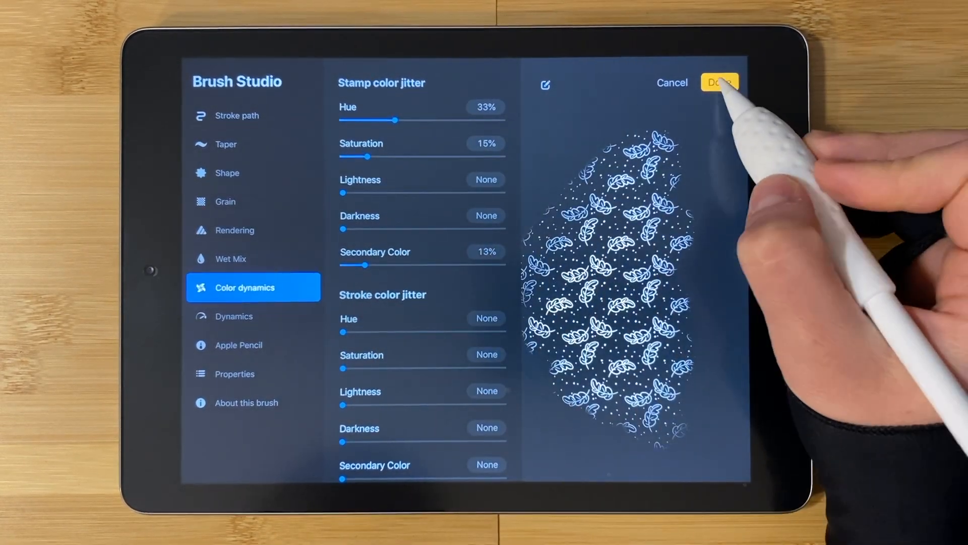
left_click(719, 82)
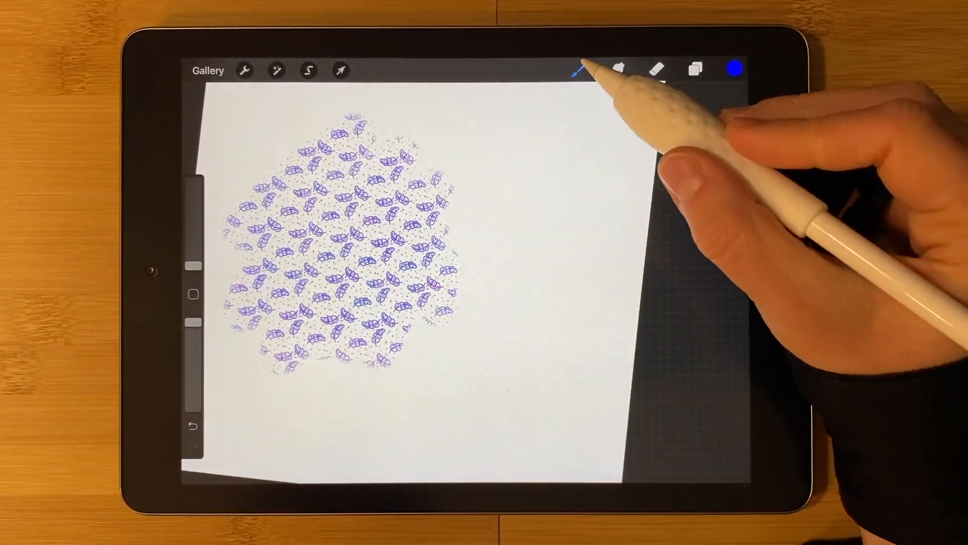
left_click(578, 69)
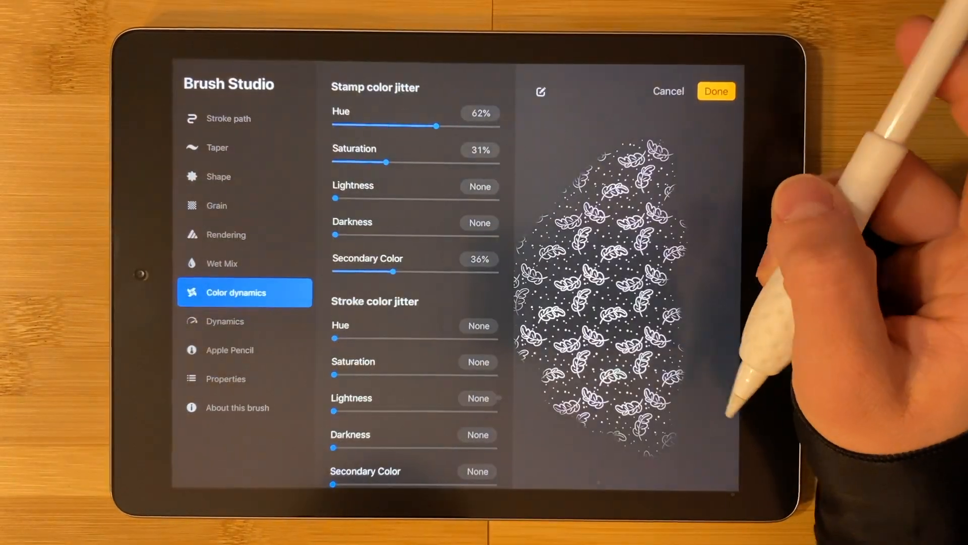
Credit the brush to 'Draw' in About this brush and save a new reset point.
left_click(243, 407)
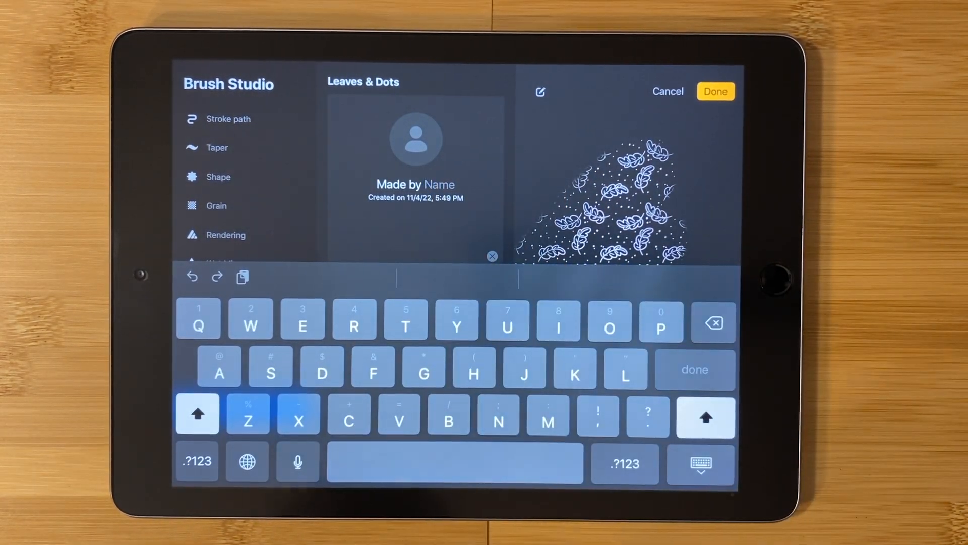
type("Draw Along With Me")
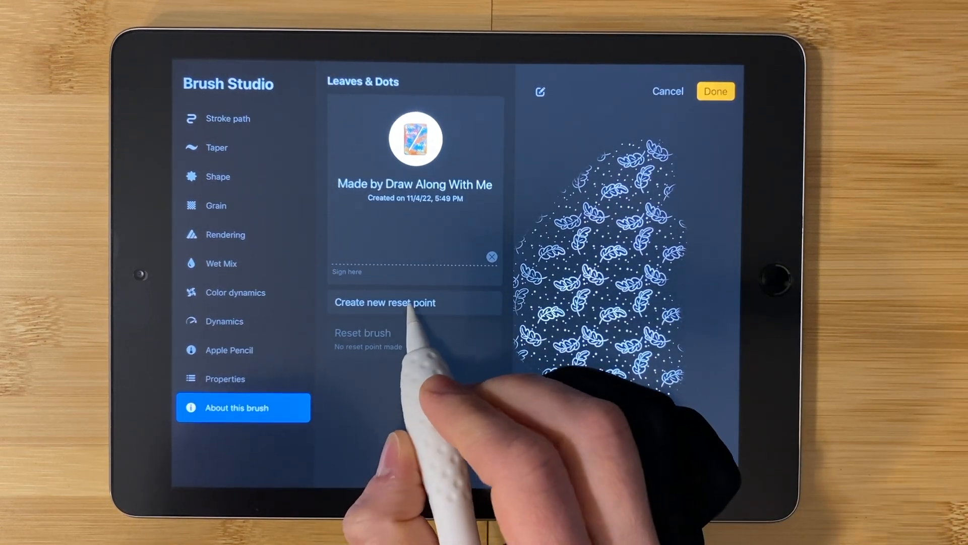
left_click(386, 303)
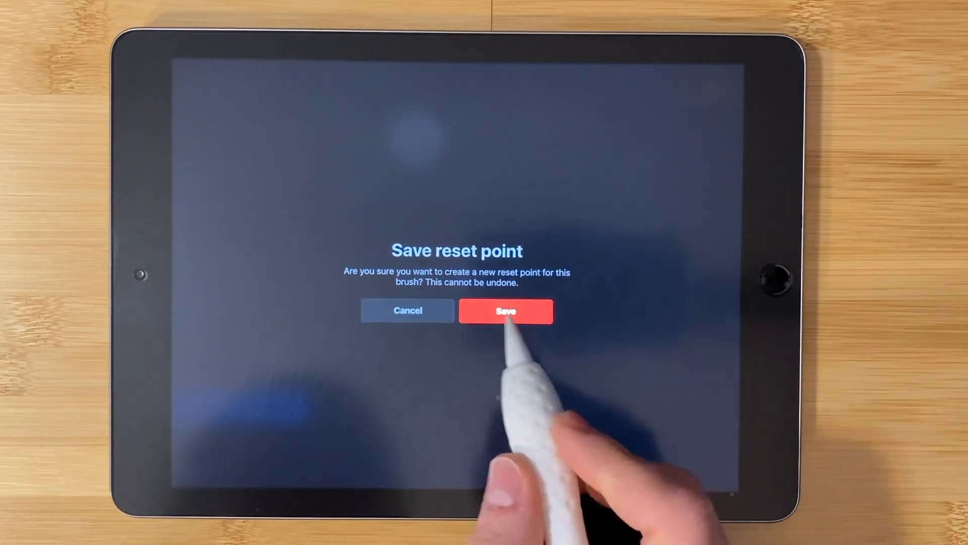
left_click(505, 311)
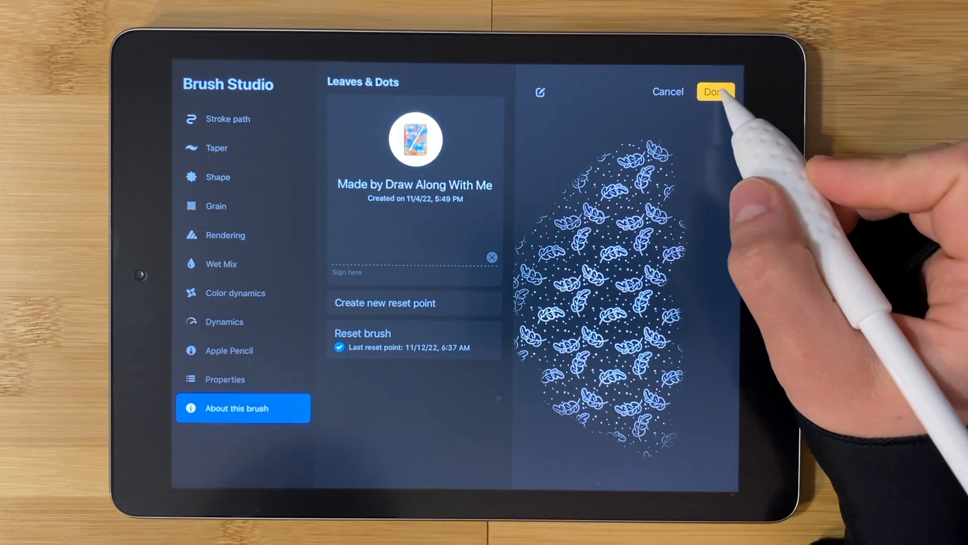
left_click(715, 91)
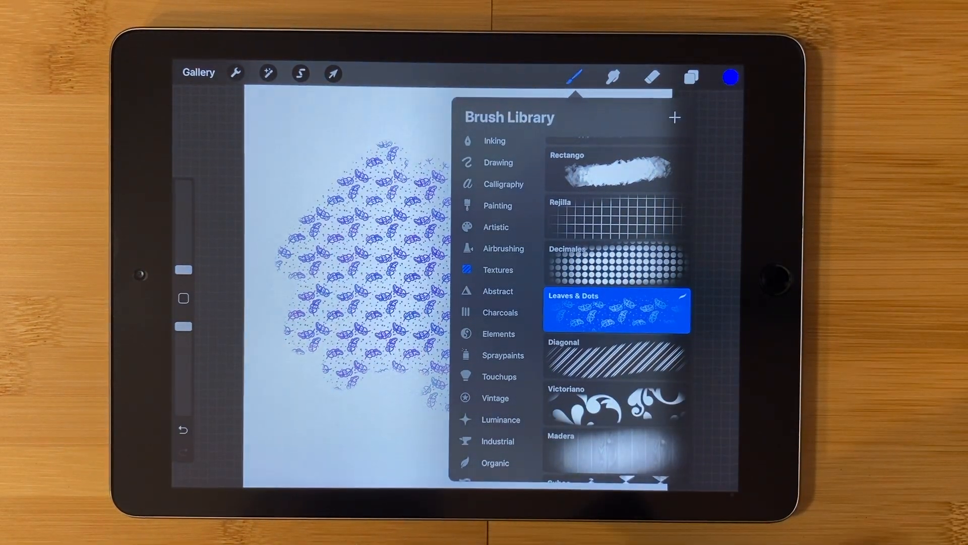
Add a brush set named Demo and drag Leaves & Dots into it.
scroll("down", 3)
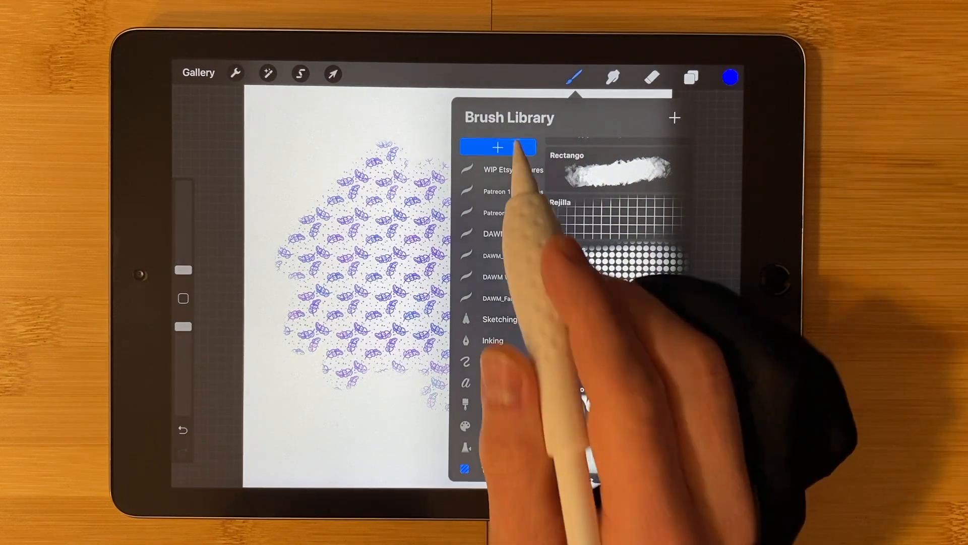
left_click(497, 147)
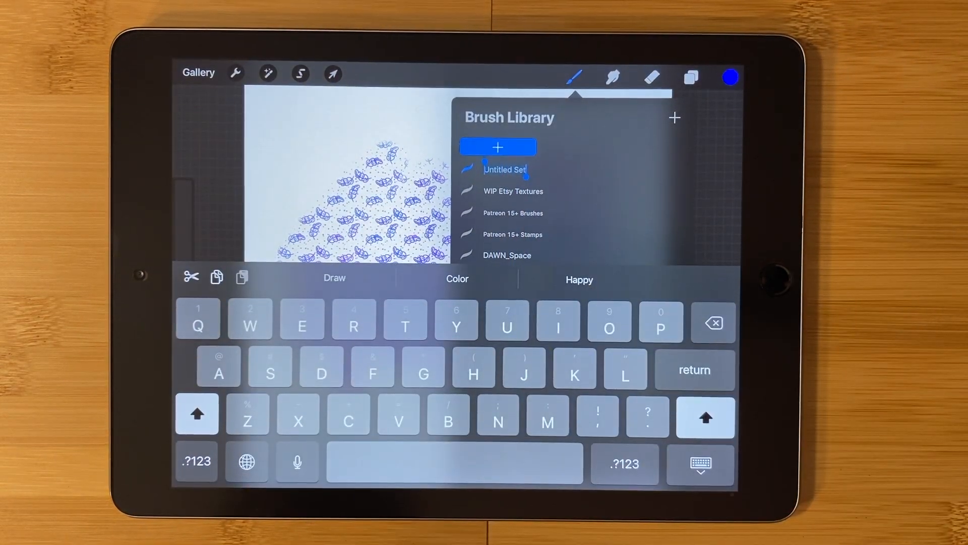
type("D")
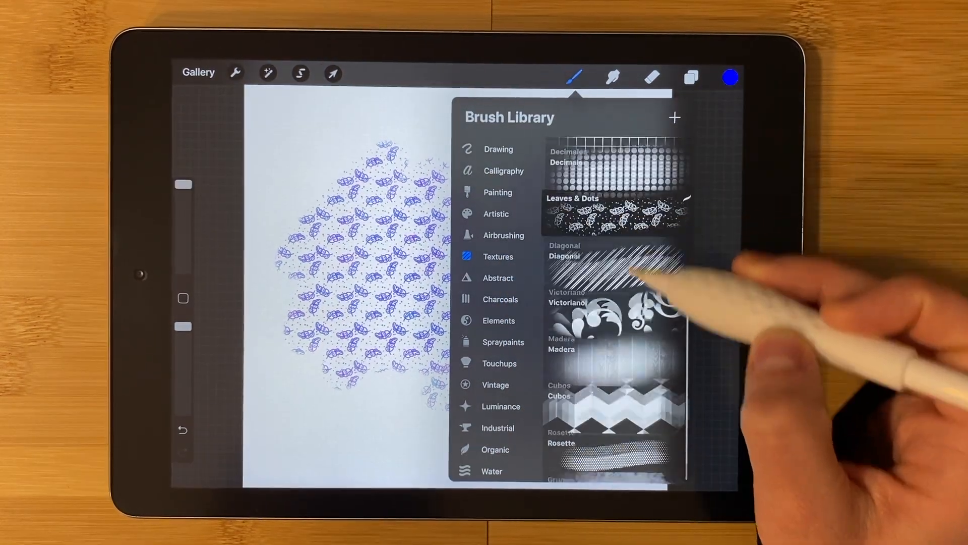
scroll("down", 3)
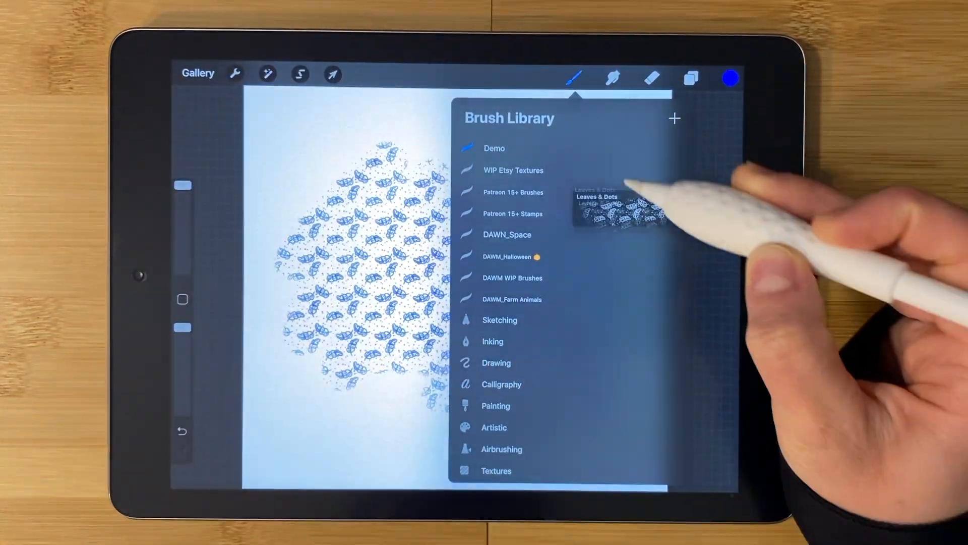
left_click(618, 163)
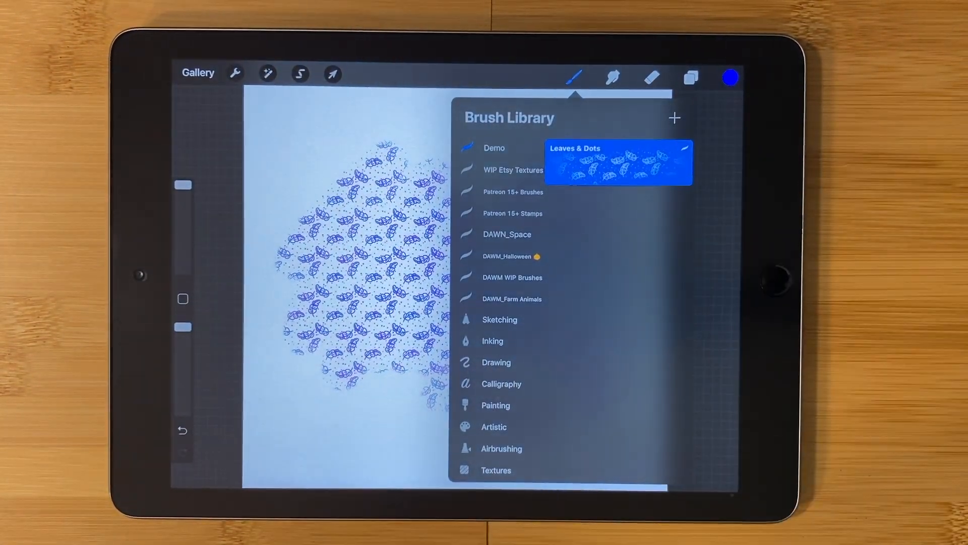